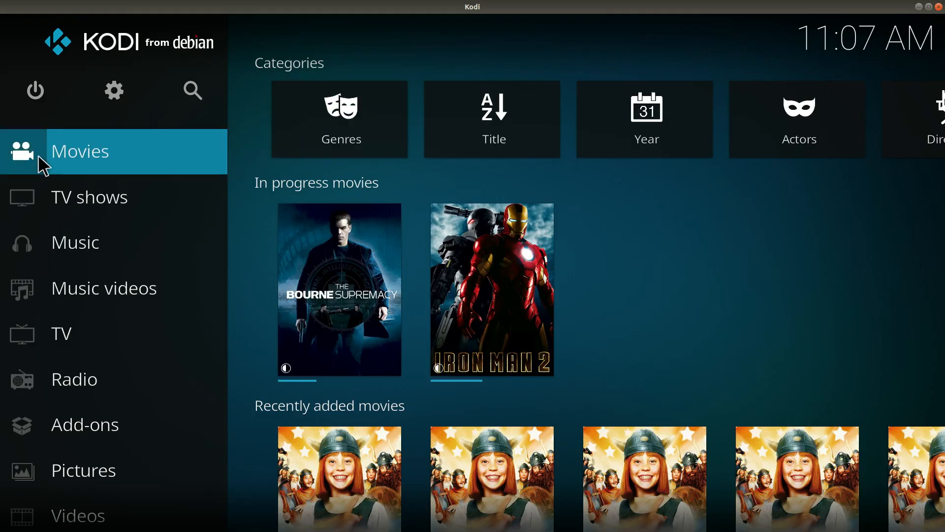
mouse_move(142, 5)
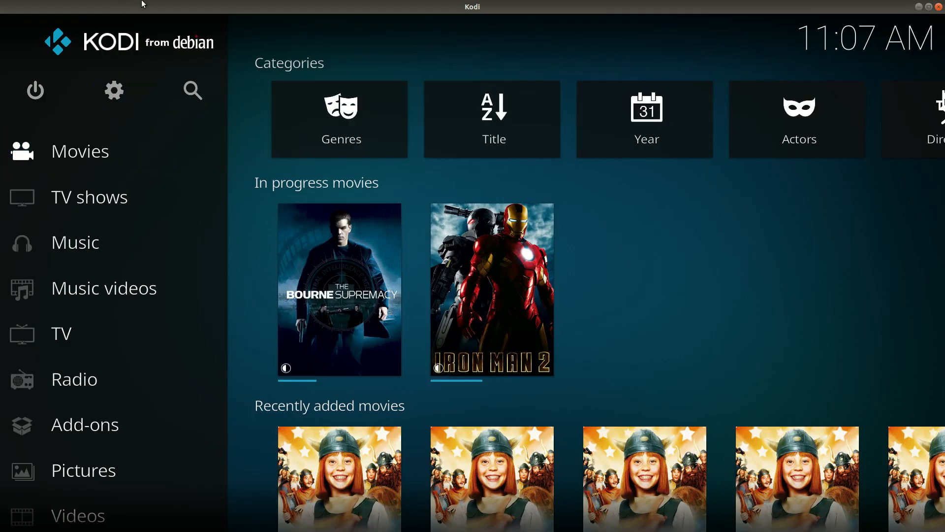
Browse the movie library via Videos > Movies > Actors to Matt Damon's films.
left_click(80, 151)
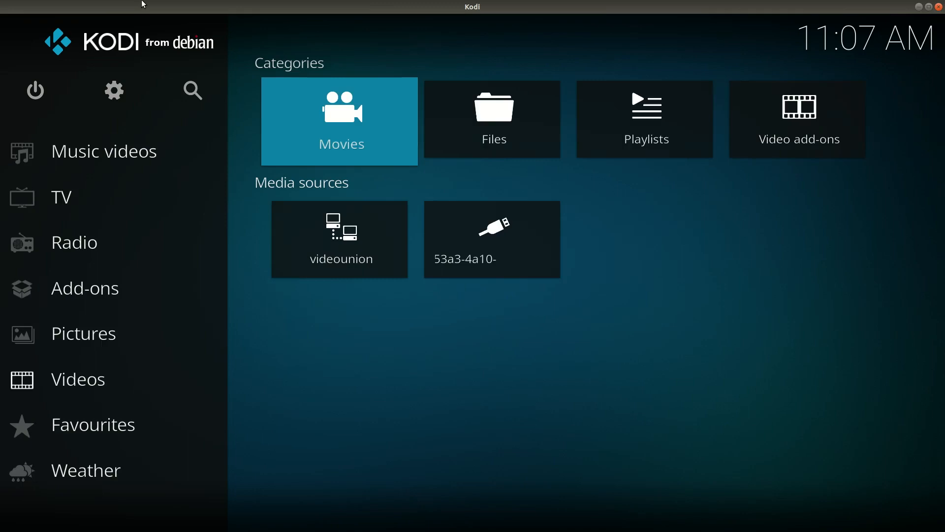
left_click(339, 121)
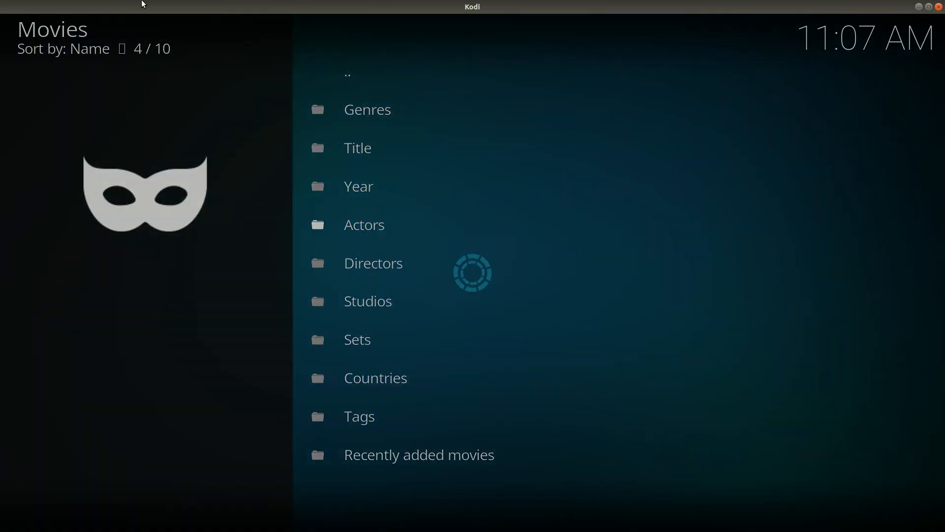
left_click(364, 224)
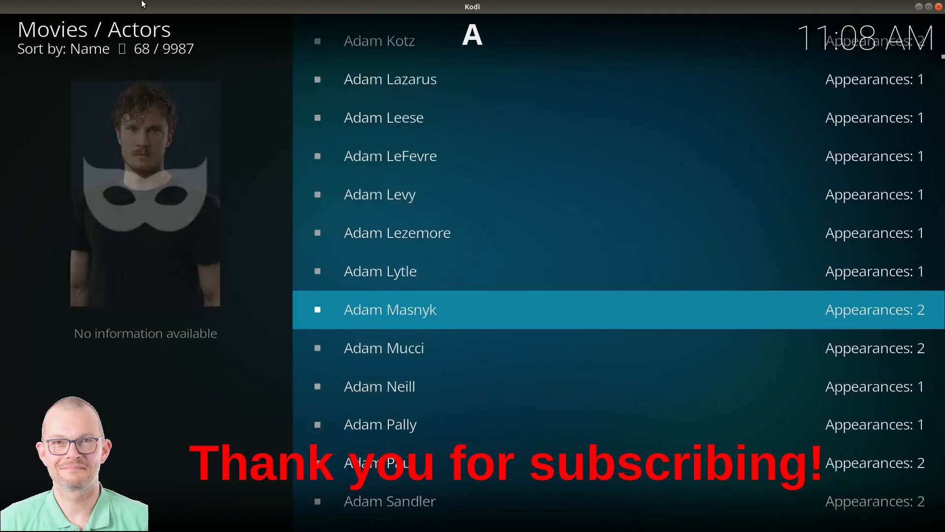
left_click(389, 500)
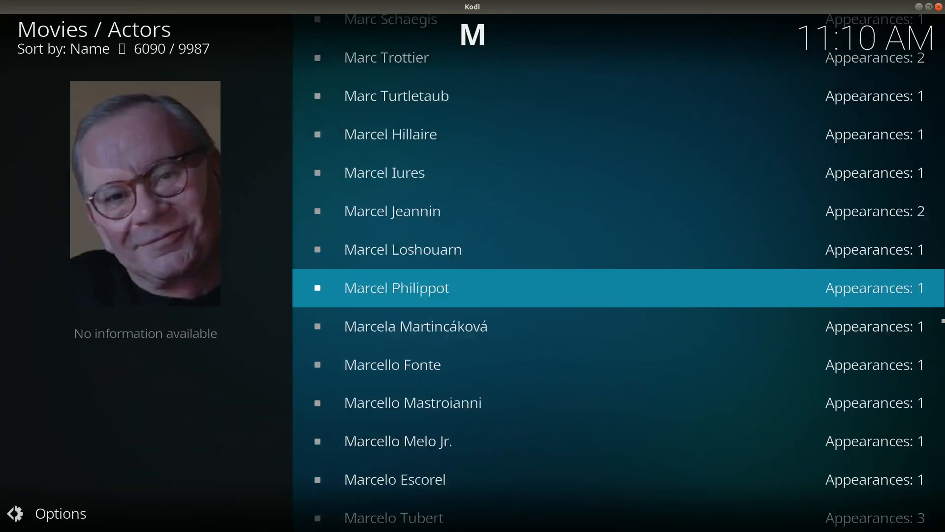
scroll("down", 3)
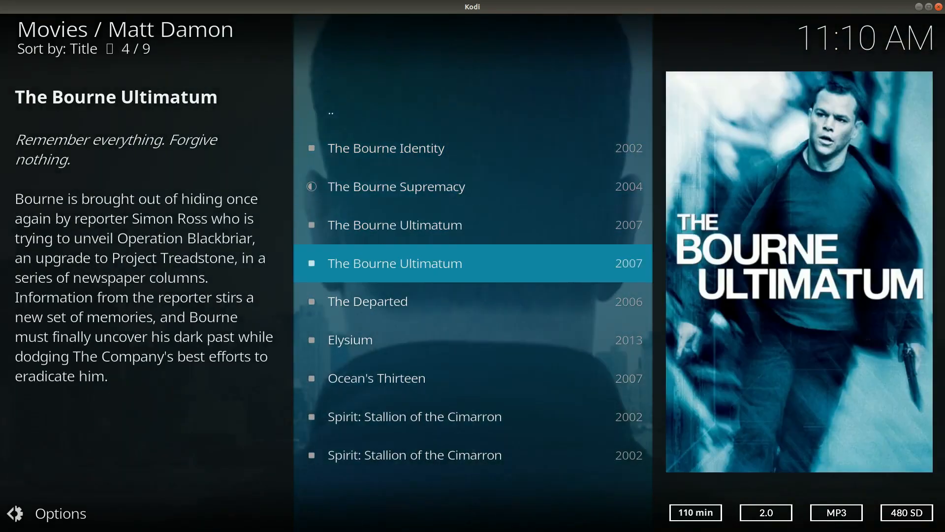
key("up")
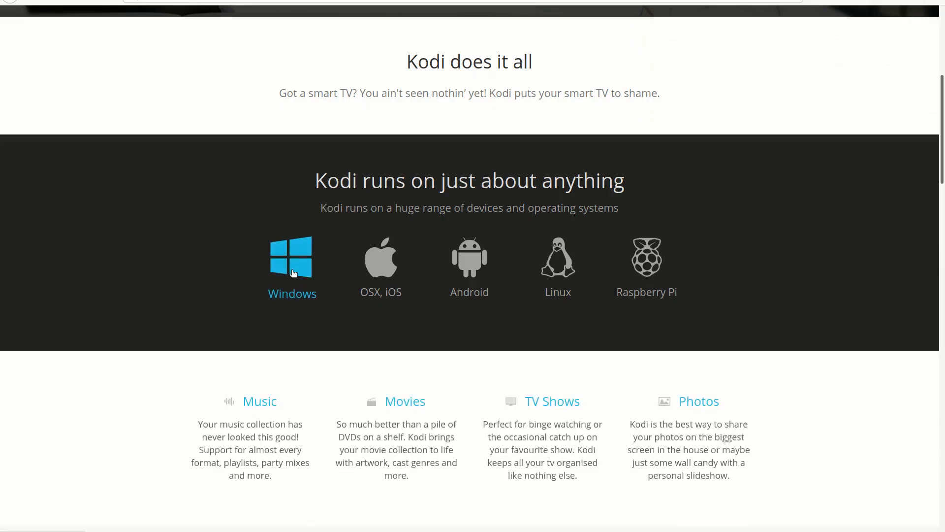
View Kodi v18.7 Leia download options under Other, then under Linux.
left_click(292, 256)
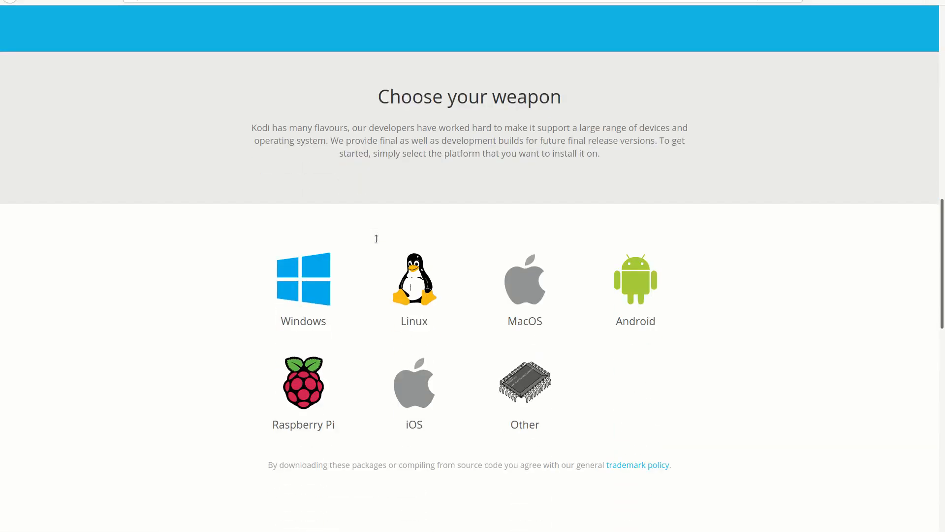
scroll("down", 3)
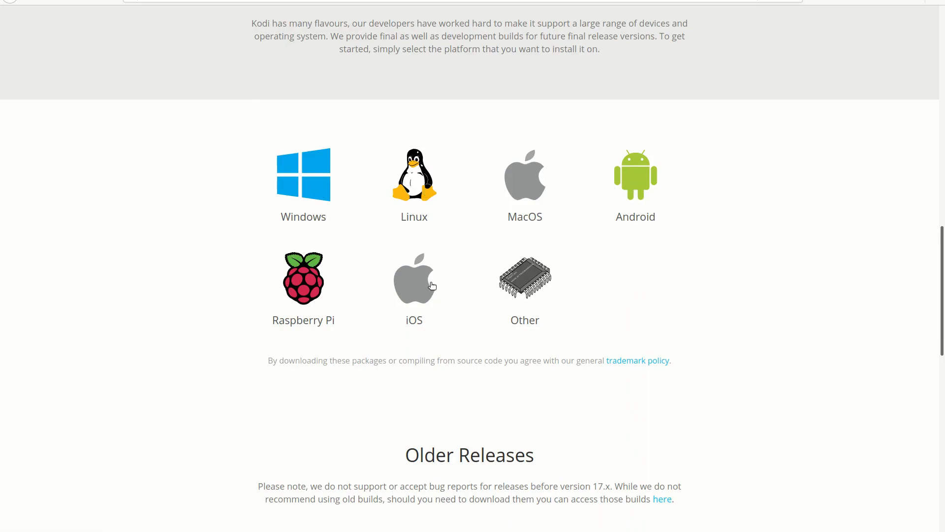
left_click(525, 277)
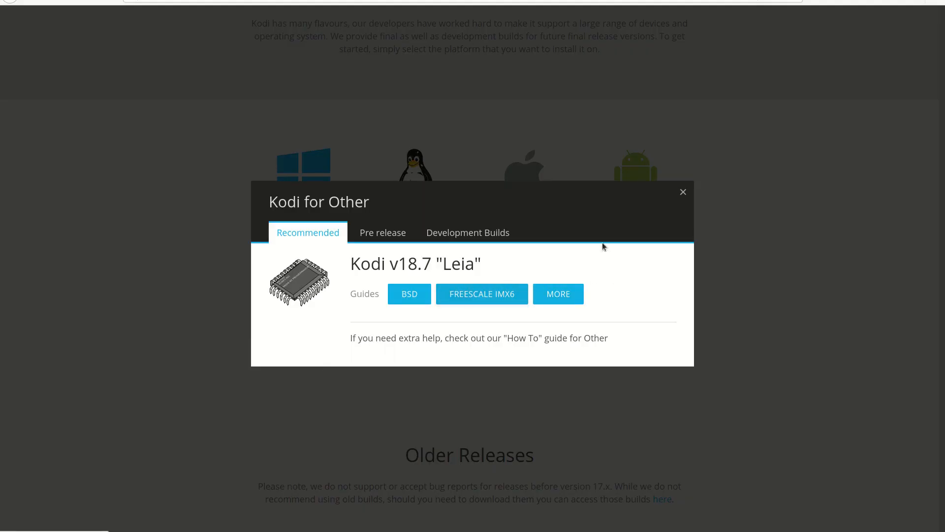
left_click(683, 192)
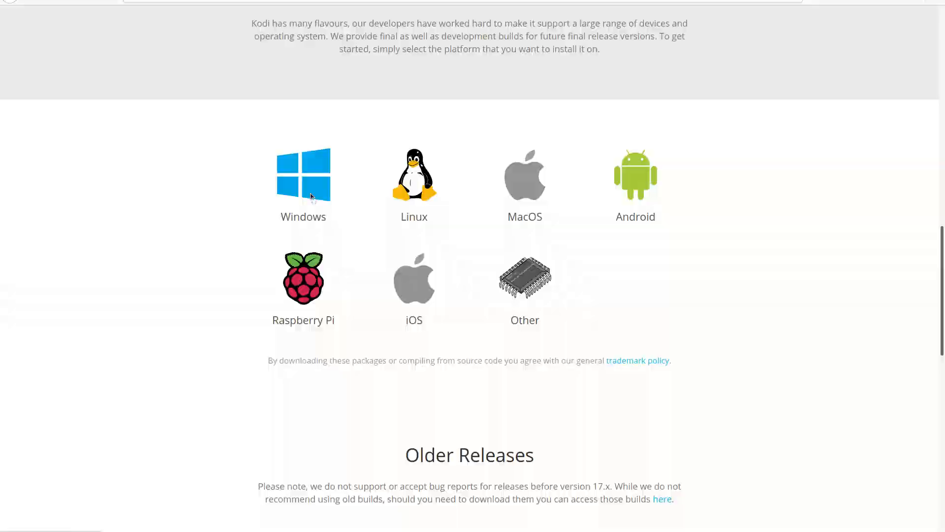
left_click(414, 175)
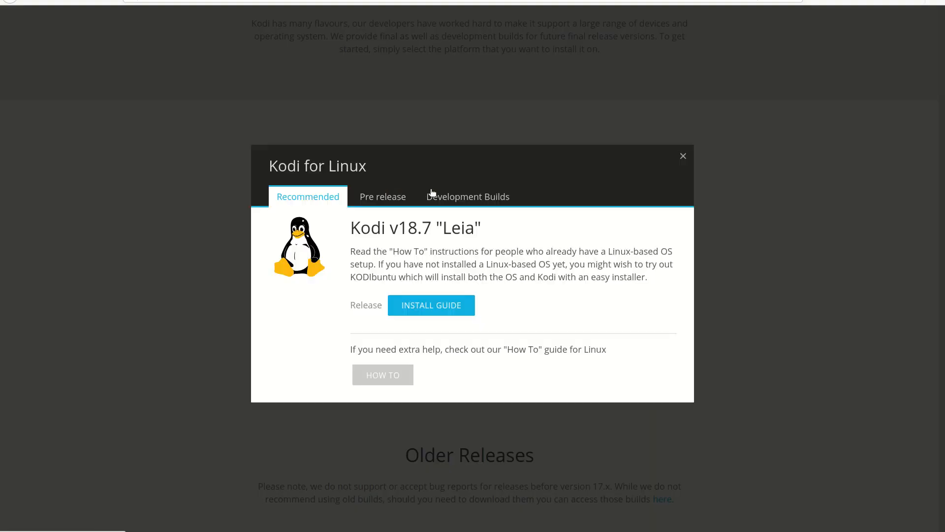
left_click(683, 155)
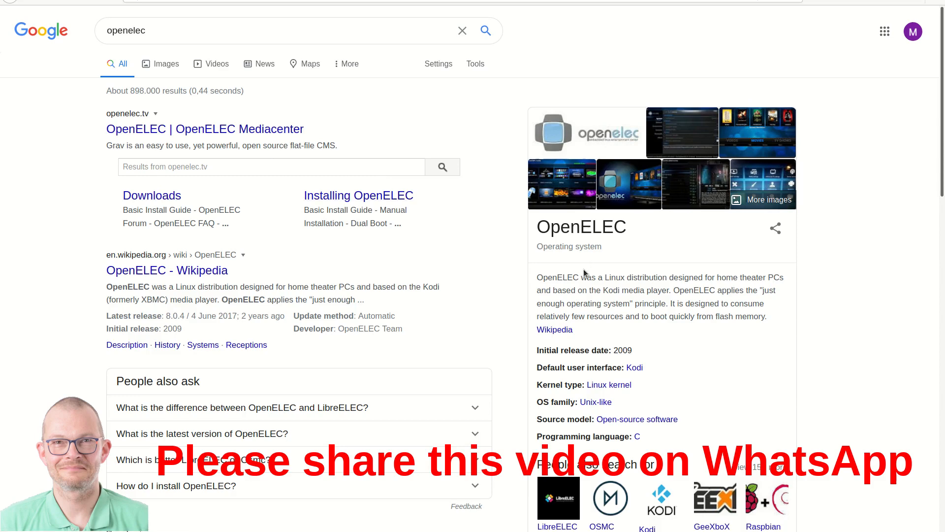
After reading the OpenELEC description, search for libreelec and open libreelec.tv.
double_click(589, 277)
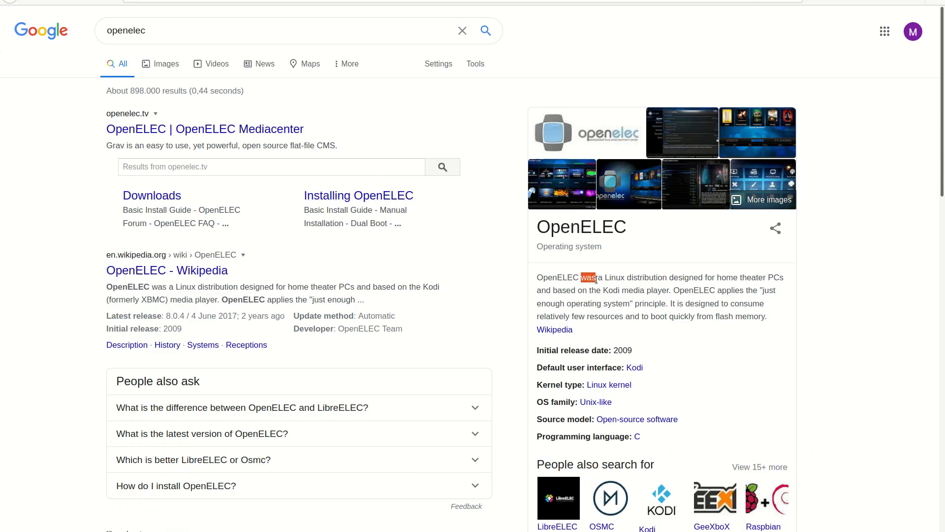
left_click(259, 30)
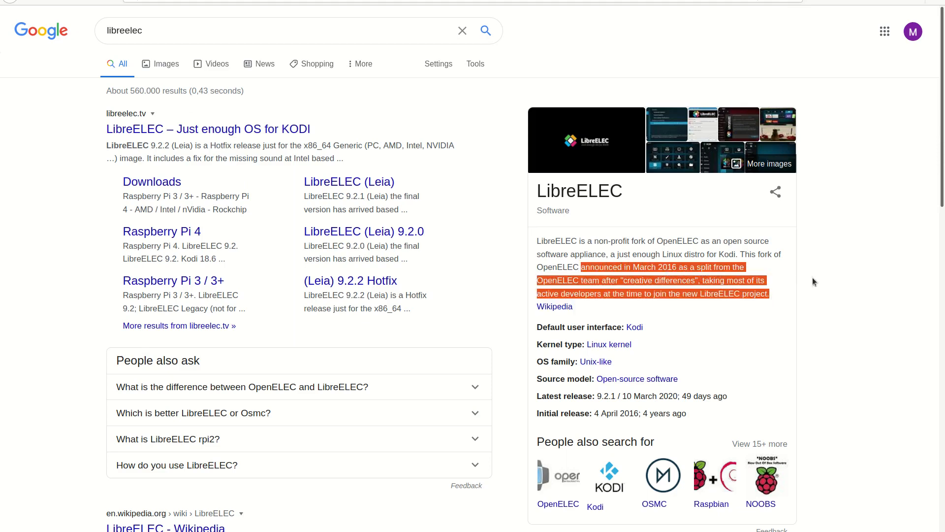
left_click(208, 129)
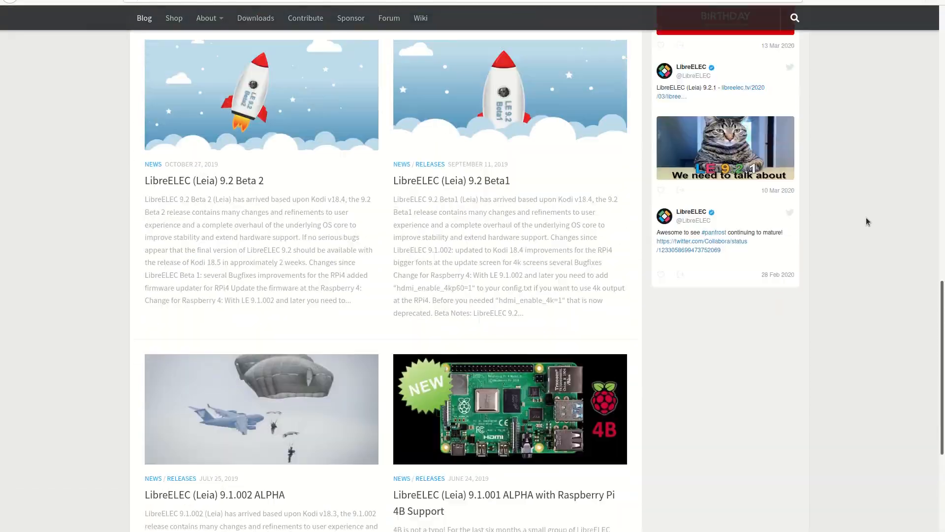
Go to LibreELEC Downloads and open the WeTek Play 1 device page.
left_click(255, 17)
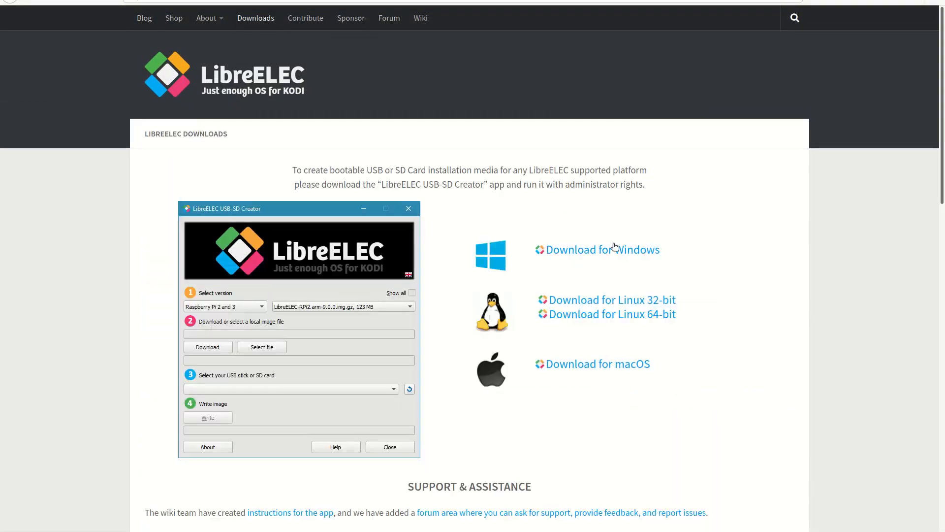
scroll("down", 3)
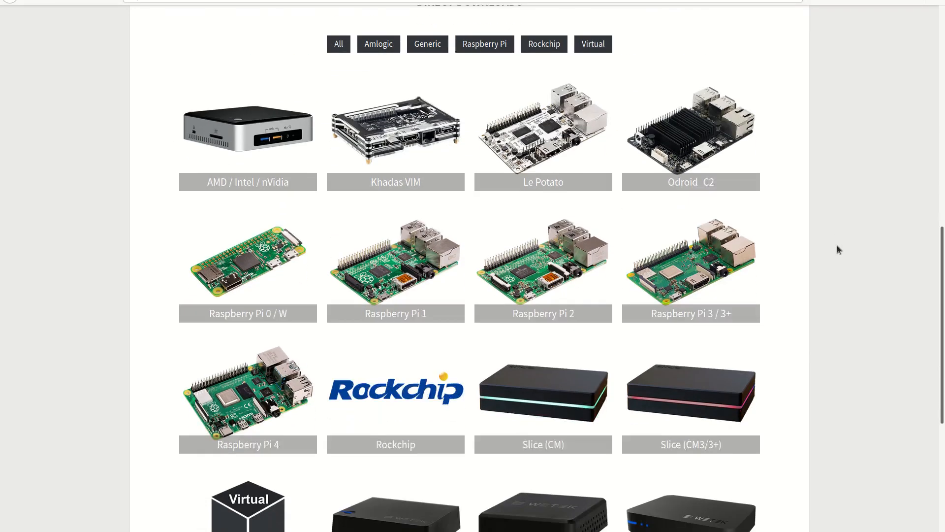
left_click(395, 506)
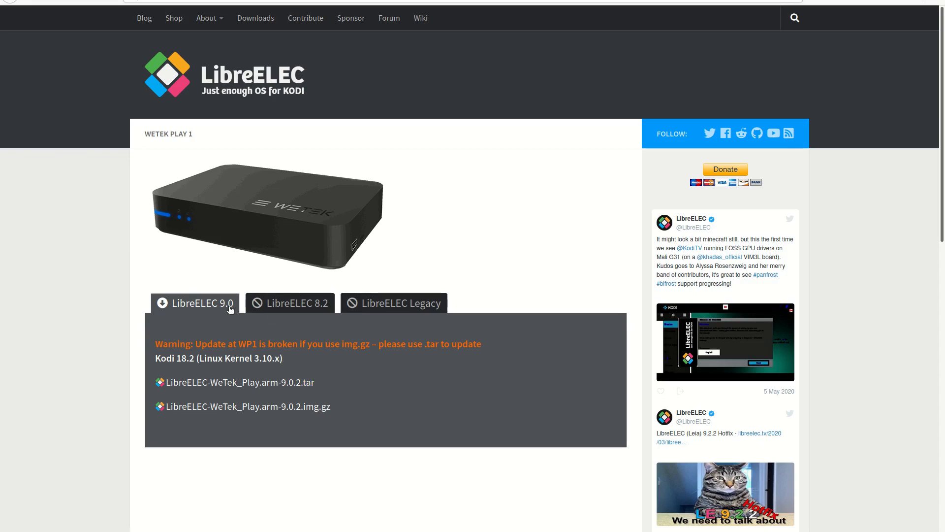
mouse_move(598, 244)
type("co")
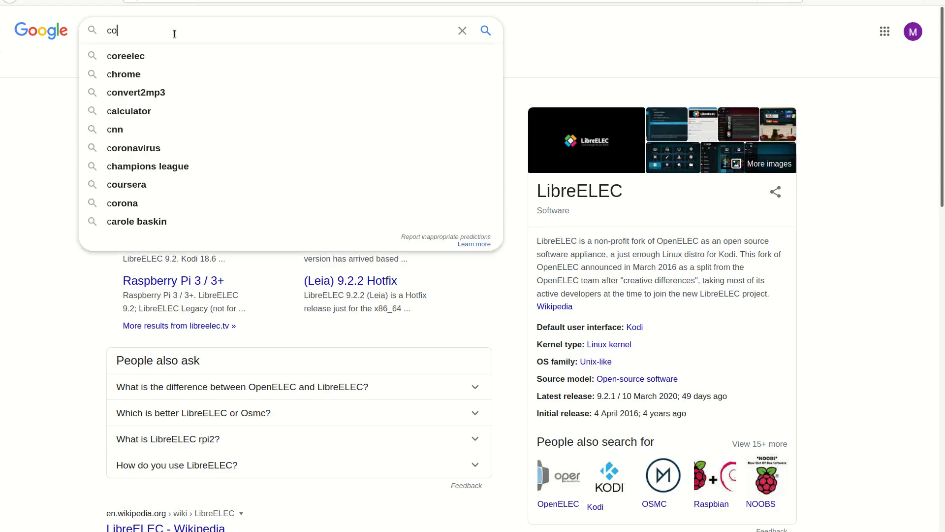
Reach coreelec.org from Google, view News and Install Guide, then list download-helper devices.
left_click(126, 55)
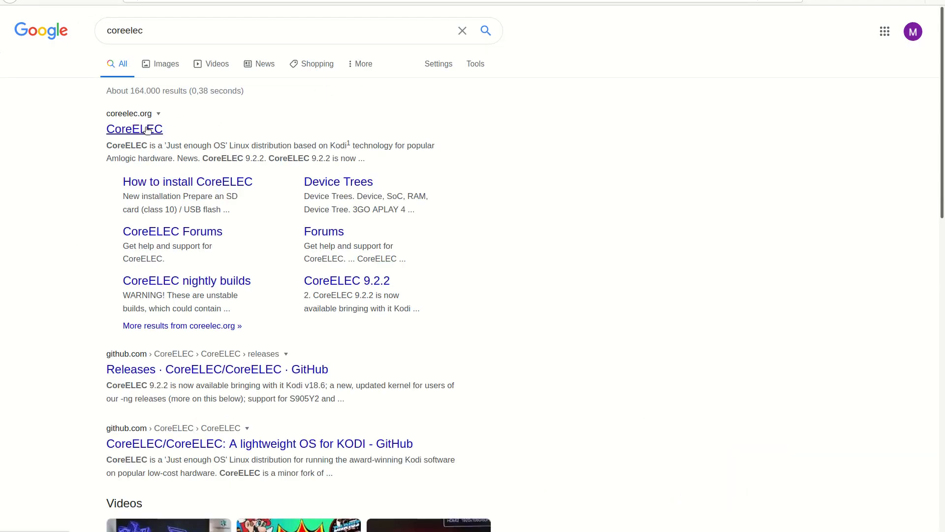
left_click(133, 128)
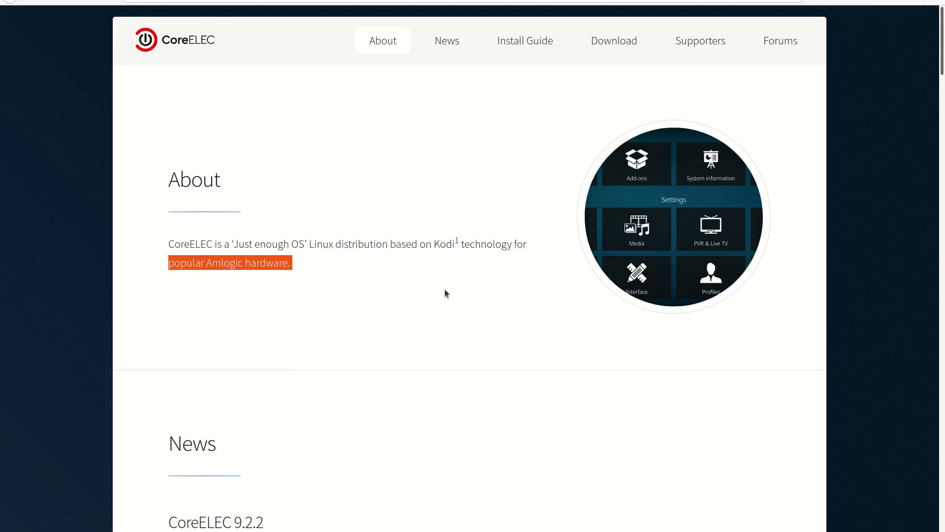
left_click(446, 40)
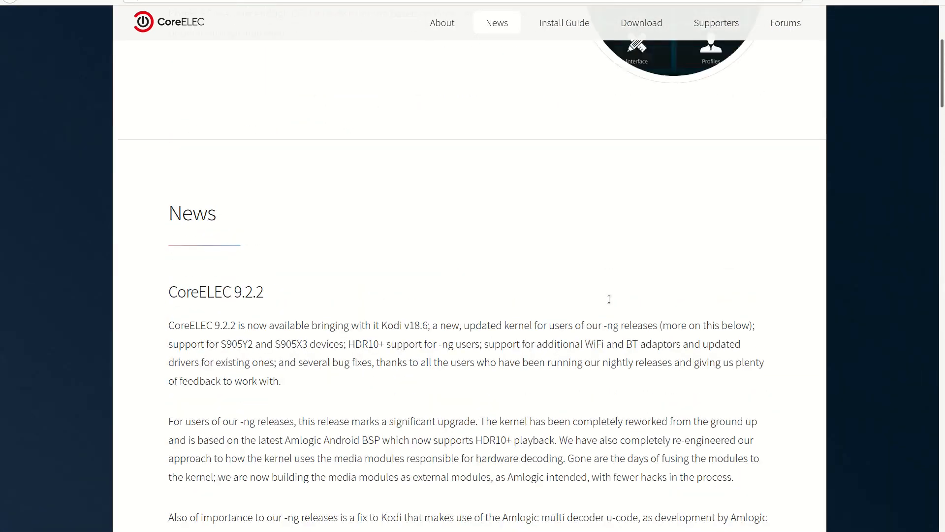
left_click(564, 23)
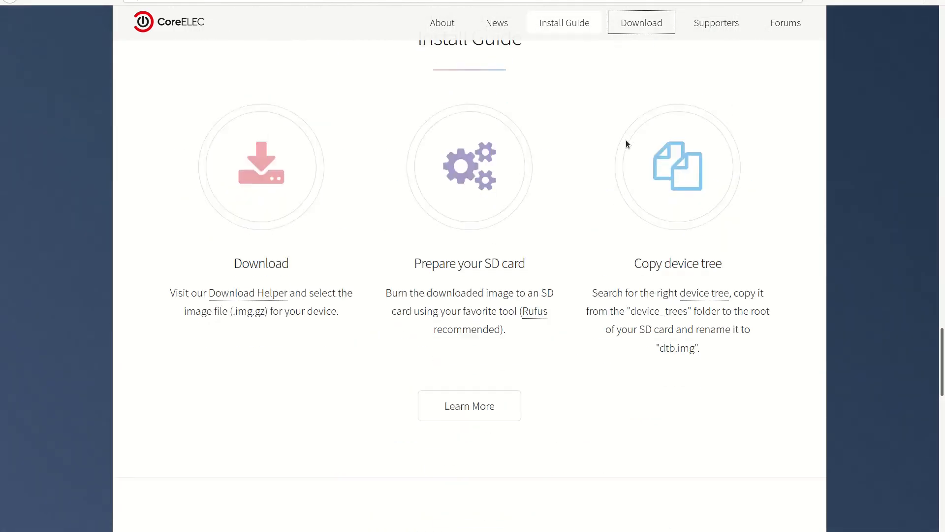
left_click(717, 23)
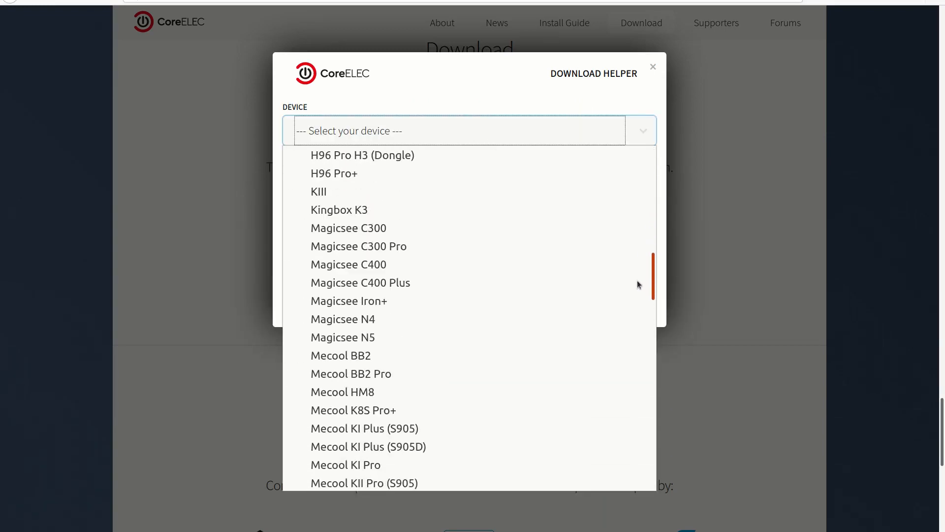
scroll("down", 3)
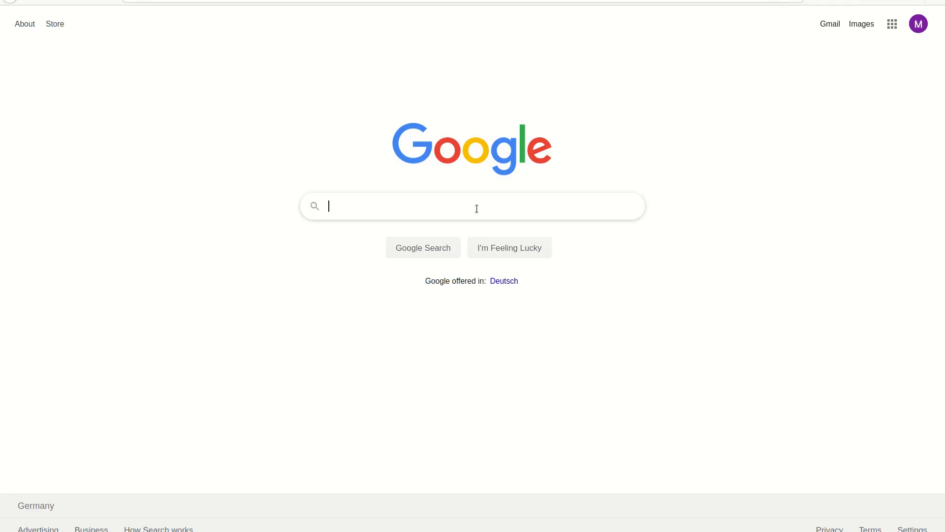
Search for 'vdr the video disk recorder' and open the VDR site's Features page.
type("vdr the video")
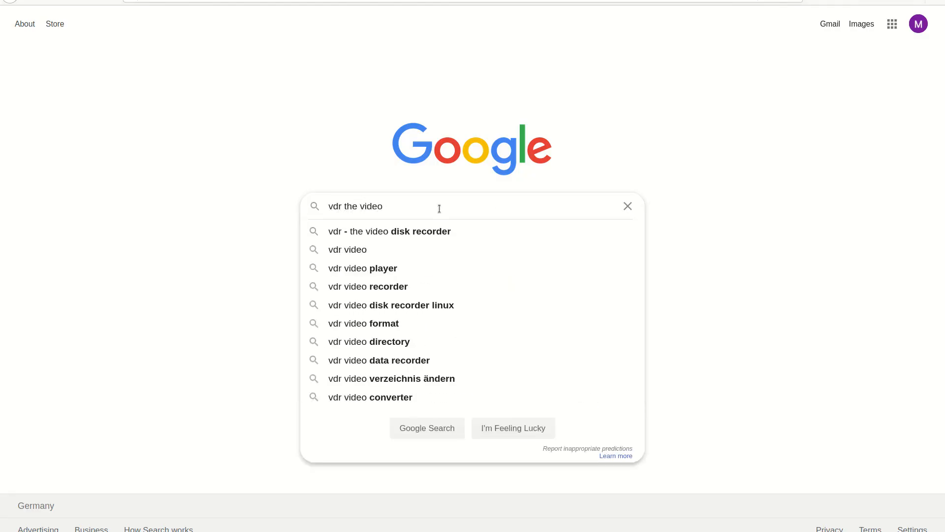
left_click(389, 231)
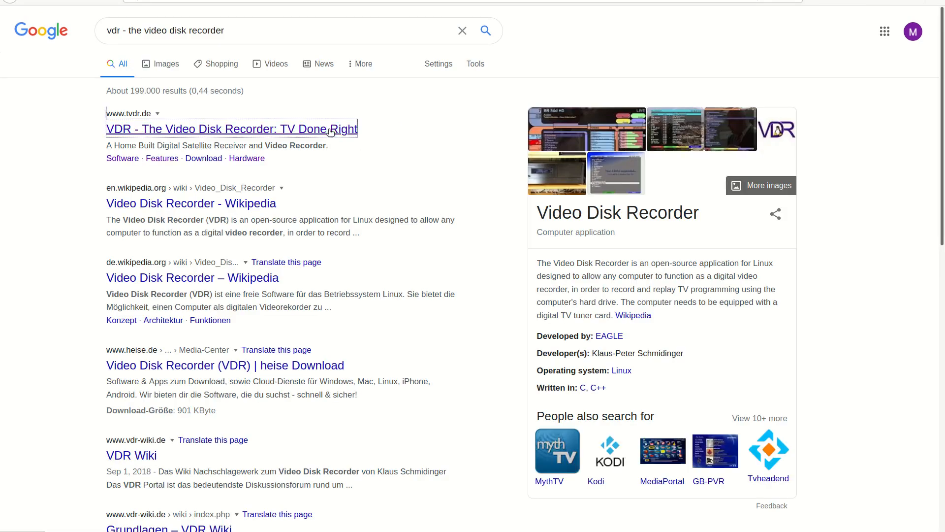
left_click(231, 129)
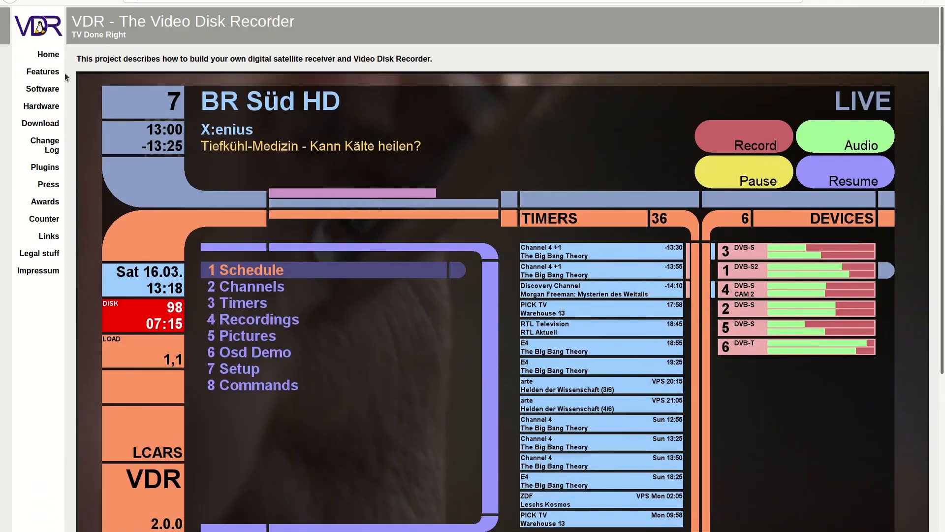
left_click(42, 71)
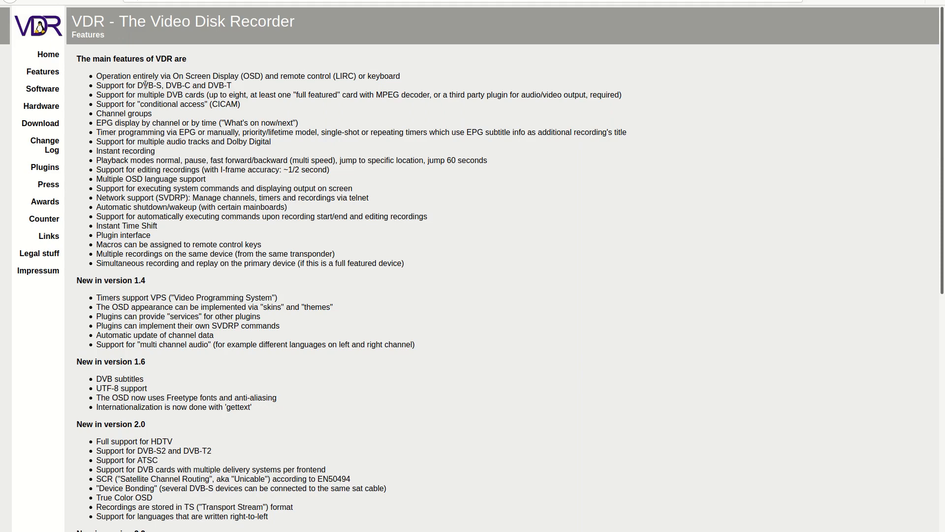
Visit the Software, Hardware, Download and Plugins pages, then the English wiki plugin list.
left_click(42, 88)
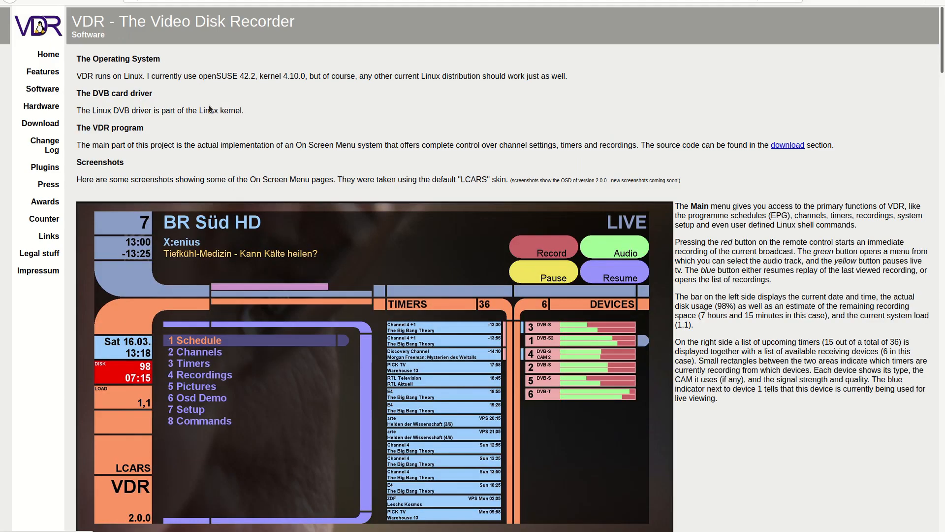
mouse_move(413, 94)
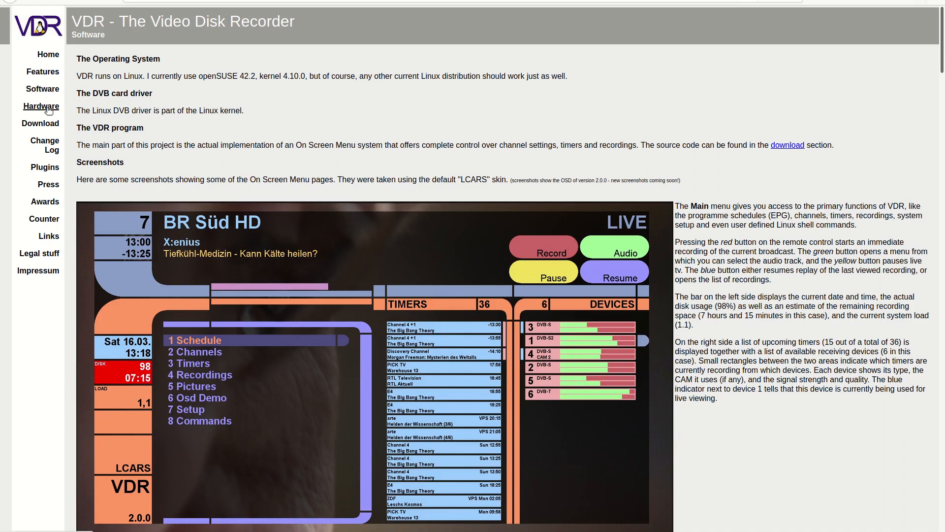
left_click(41, 107)
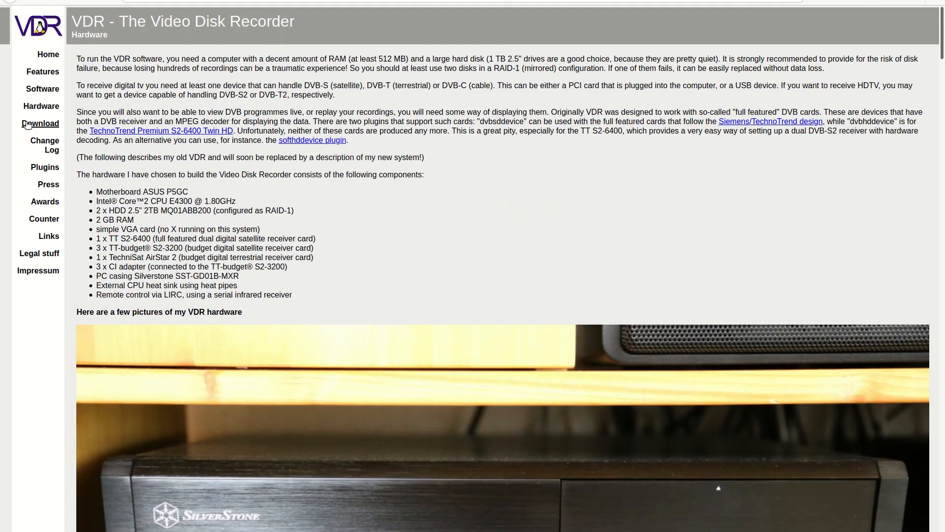
left_click(40, 123)
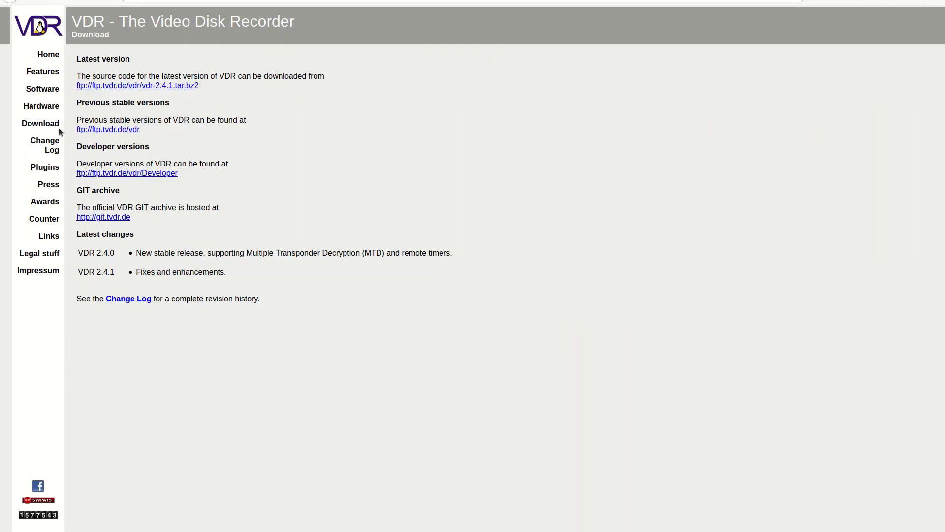
left_click(43, 167)
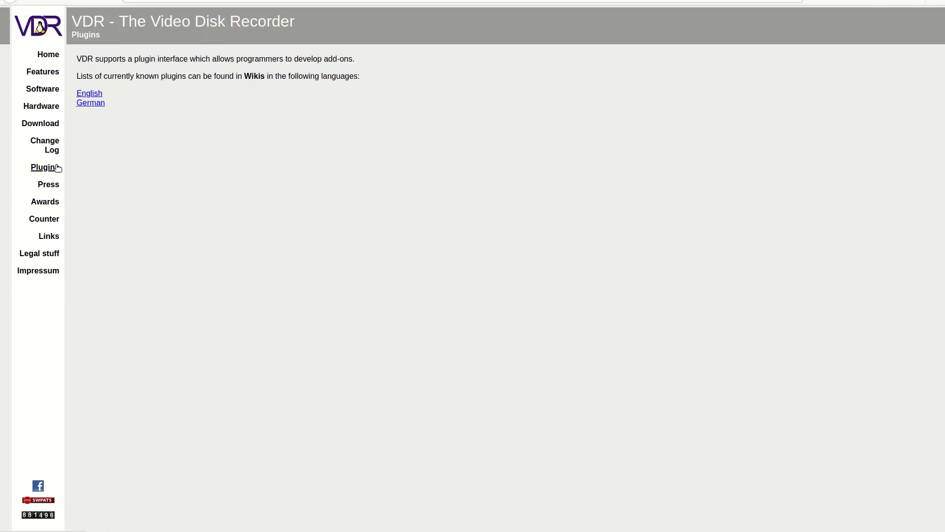
left_click(89, 94)
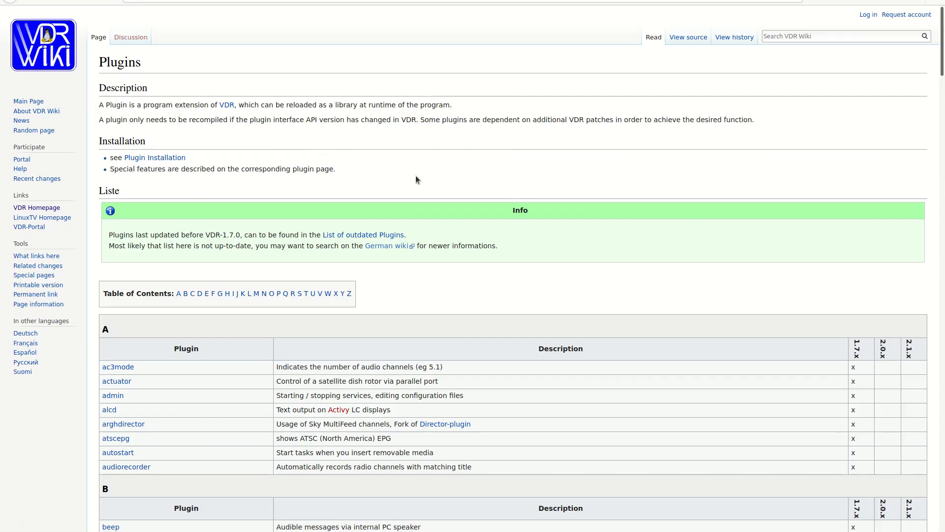
scroll("down", 3)
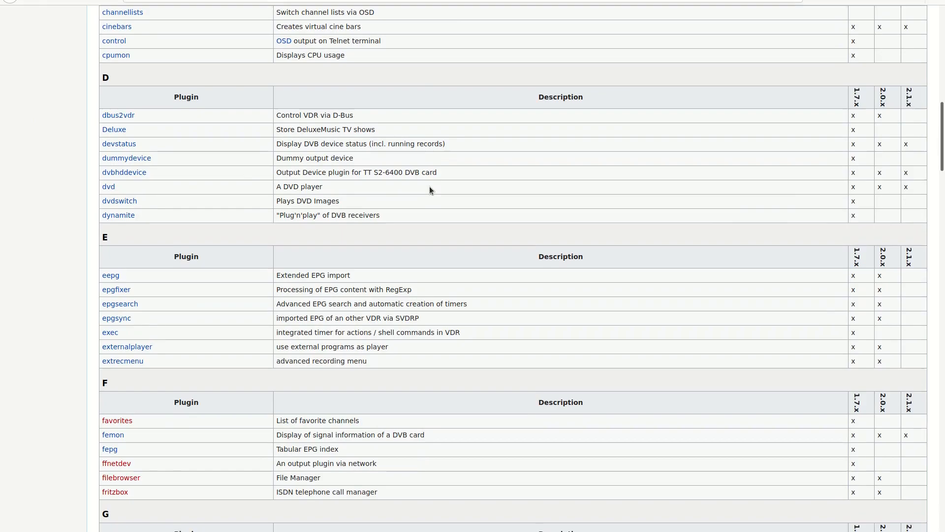
scroll("down", 3)
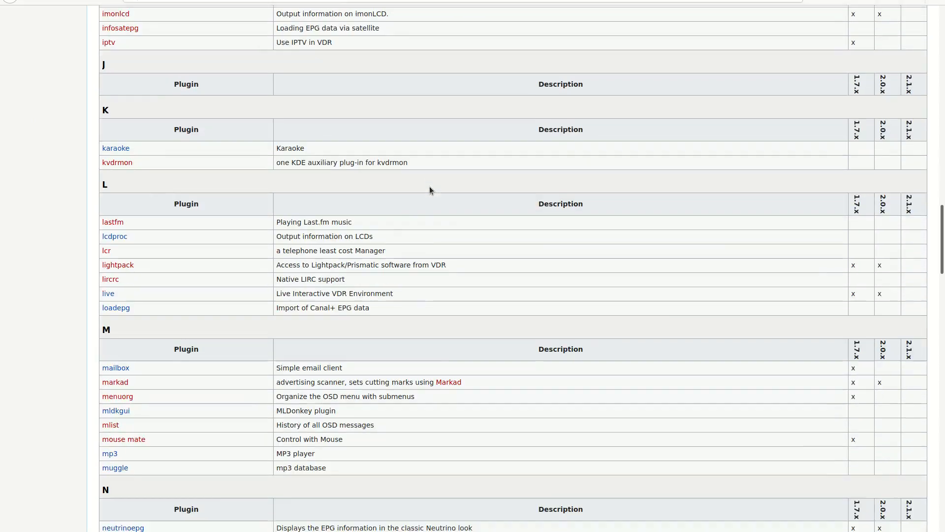
type("mydocker:8")
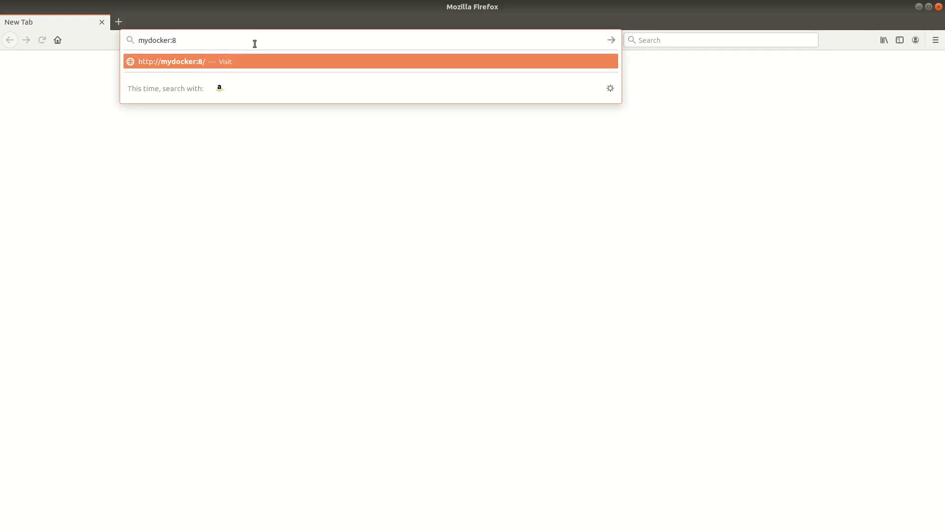
Log in to VDR-Live at mydocker:8008 with the admin credentials.
type("008")
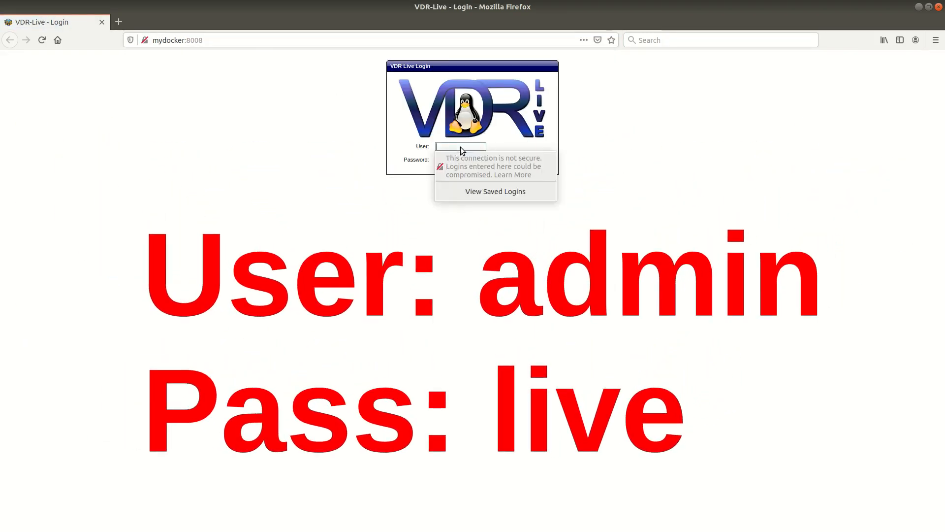
type("admin")
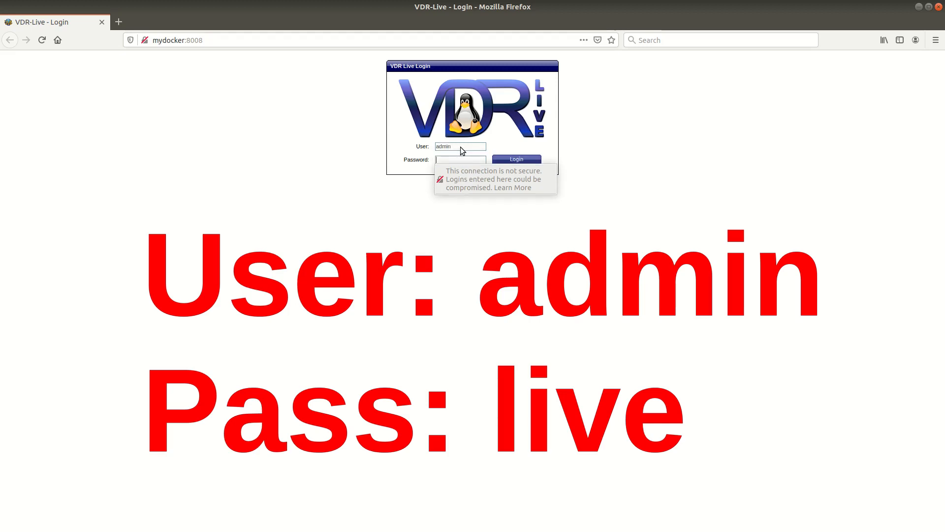
left_click(515, 159)
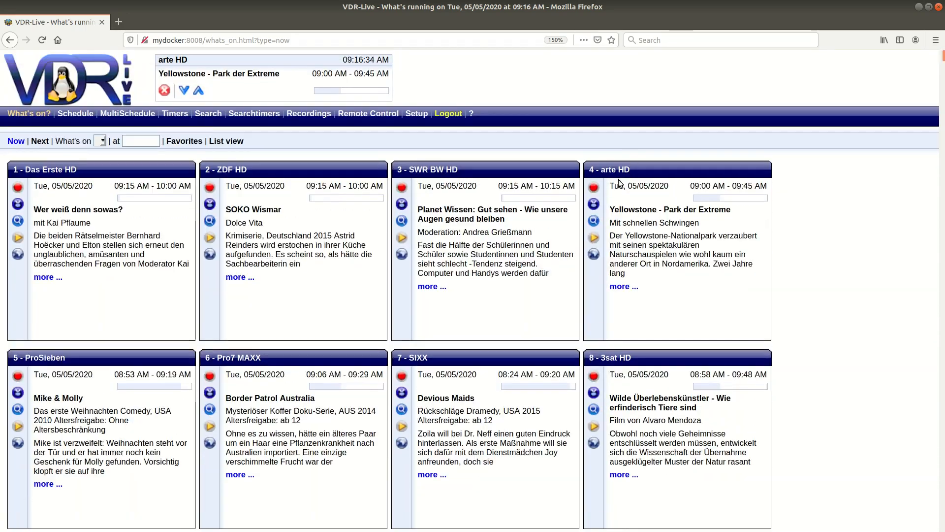
mouse_move(593, 204)
type("Rick and M")
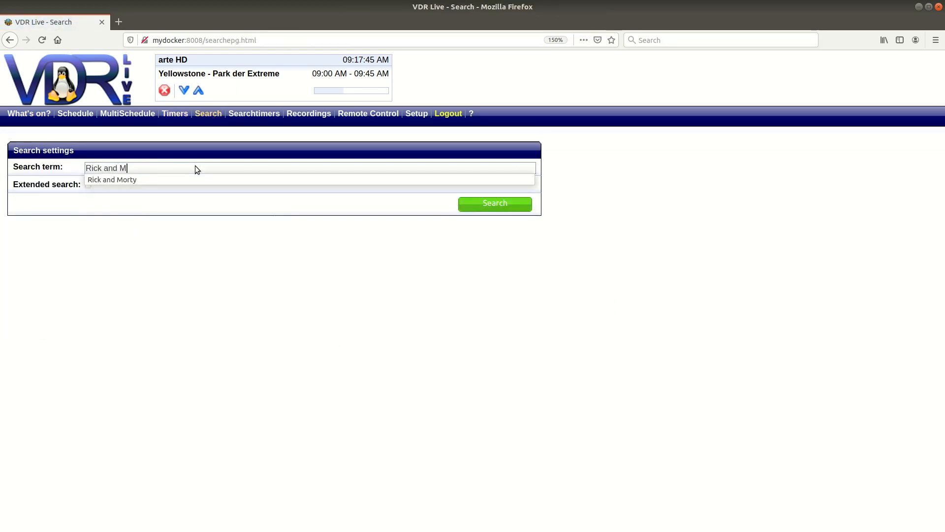
Search the programme guide for Rick and Morty, The Simpsons and Family Guy.
left_click(494, 203)
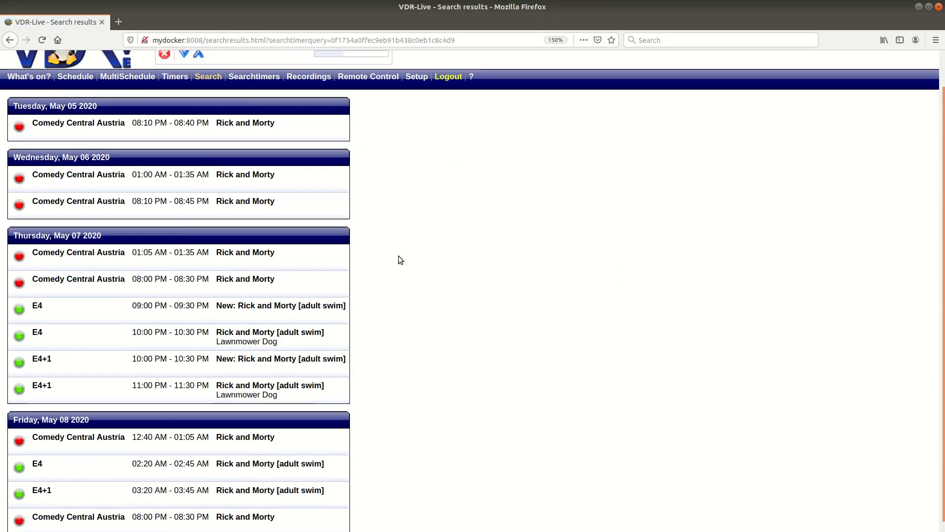
left_click(207, 75)
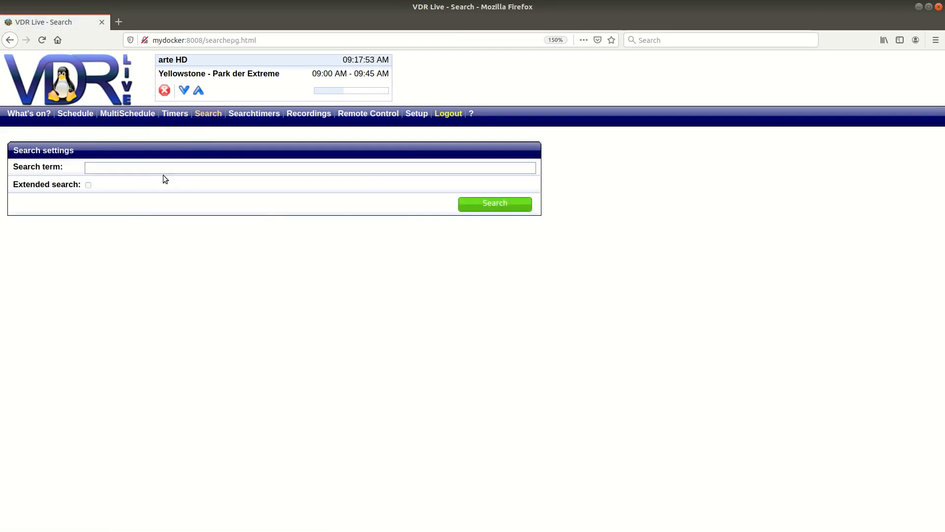
left_click(495, 203)
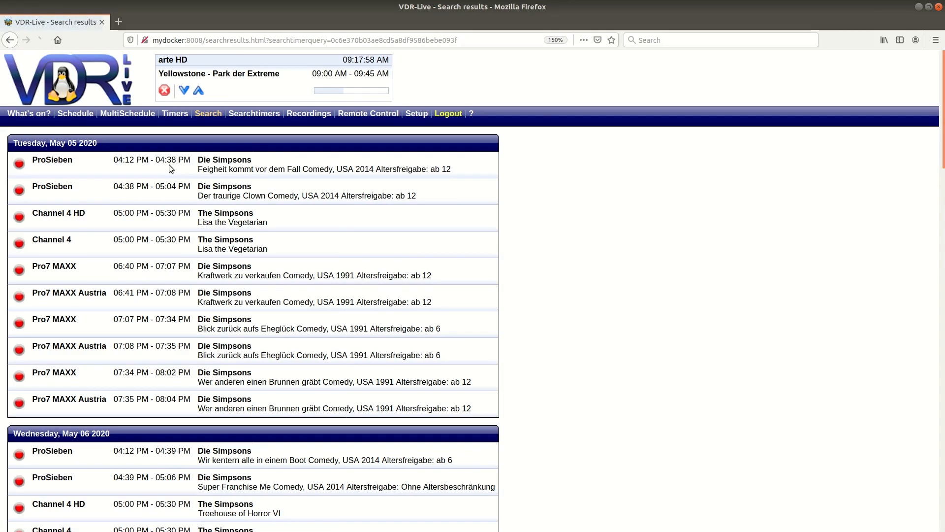
scroll("down", 3)
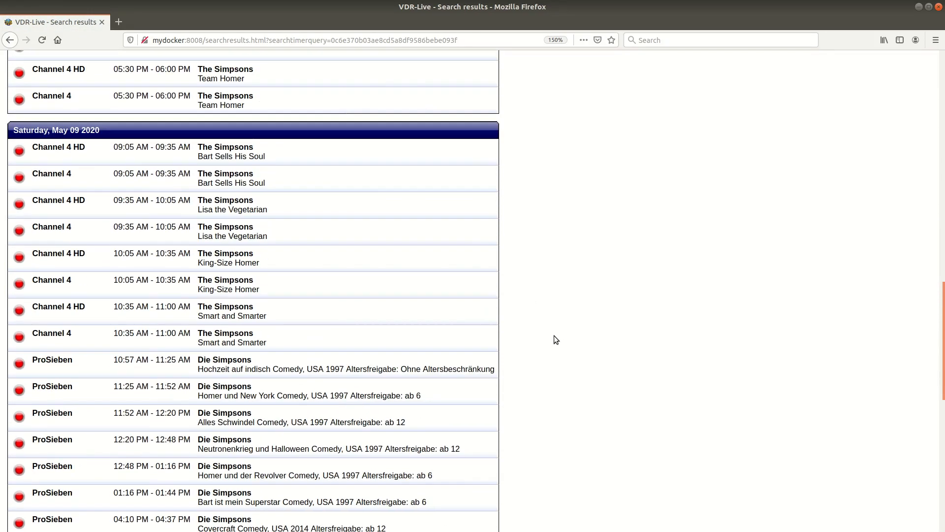
scroll("down", 3)
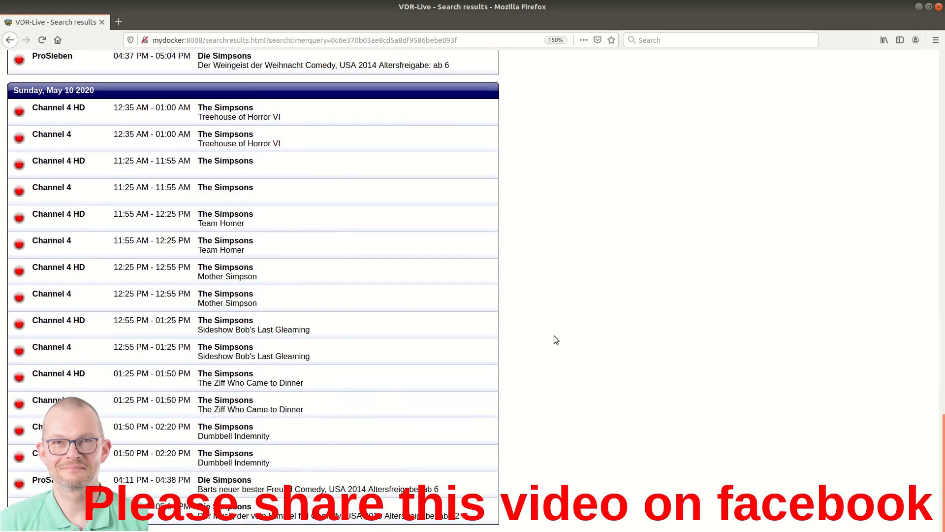
scroll("up", 3)
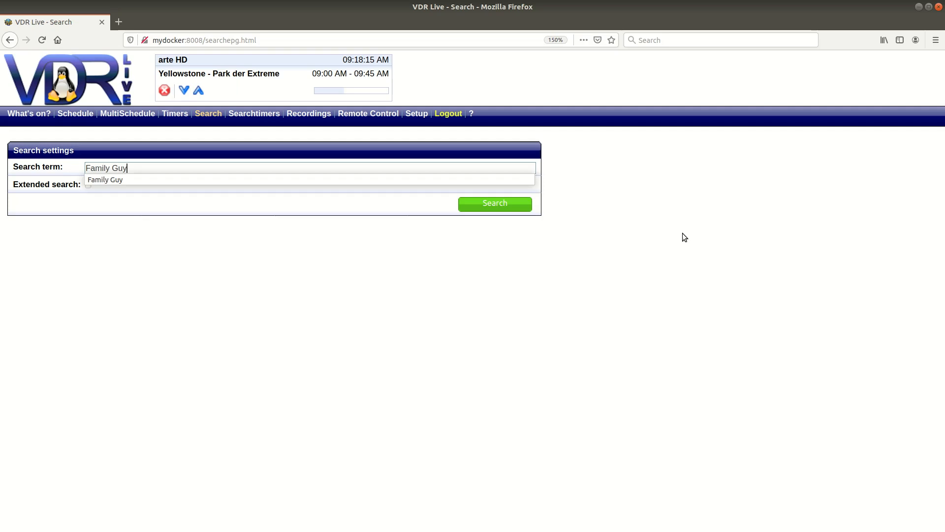
left_click(494, 203)
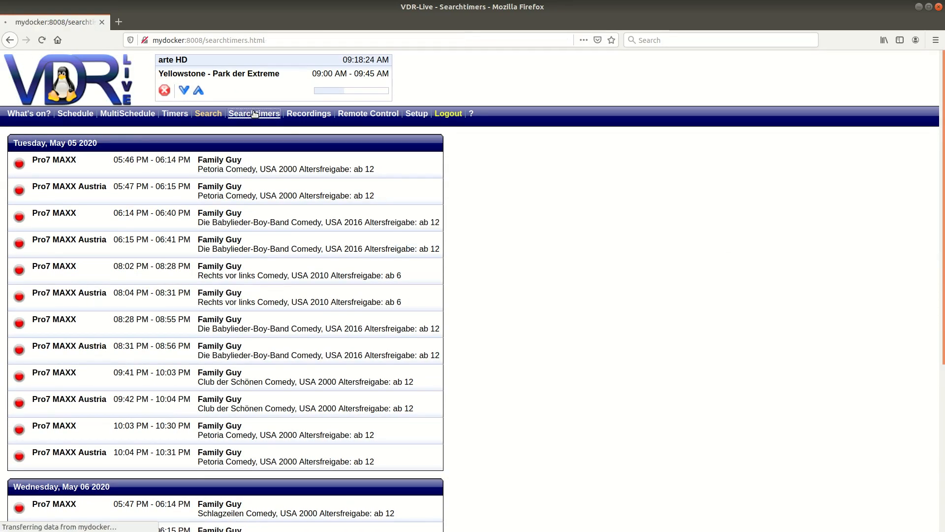
Set the Rick Morty search timer's channel range to E4–5Spike, test it, and open Recordings.
left_click(254, 113)
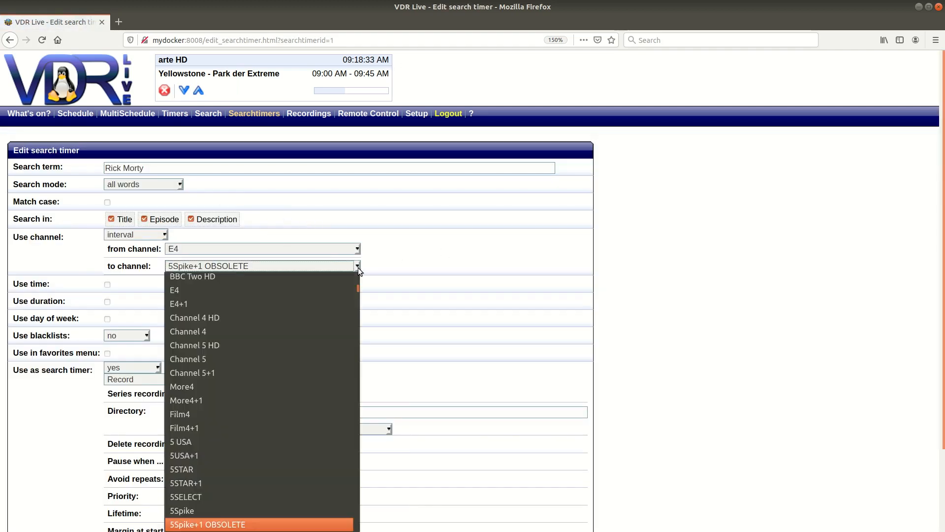
left_click(182, 510)
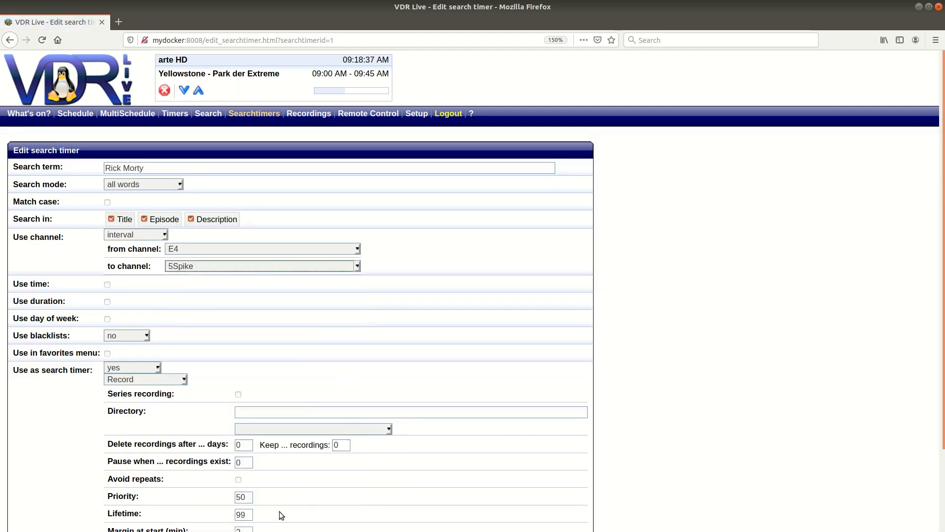
scroll("down", 3)
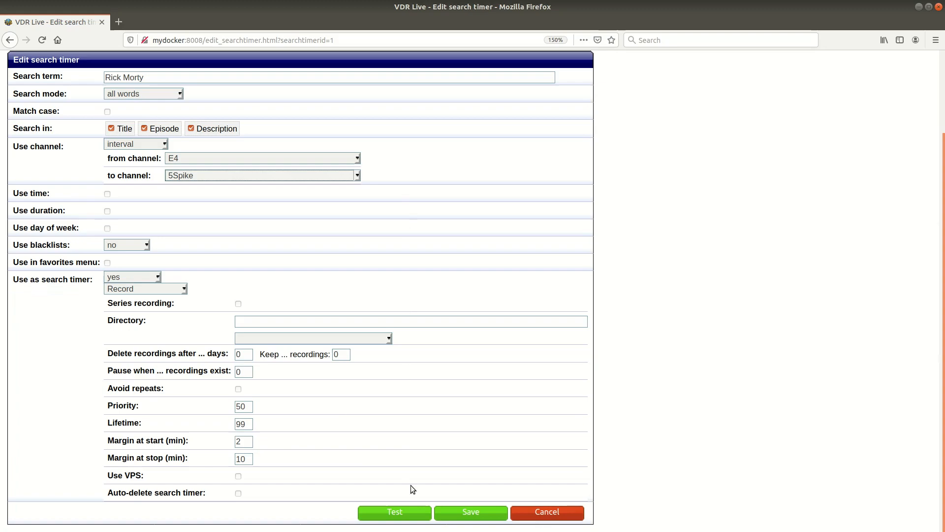
left_click(395, 511)
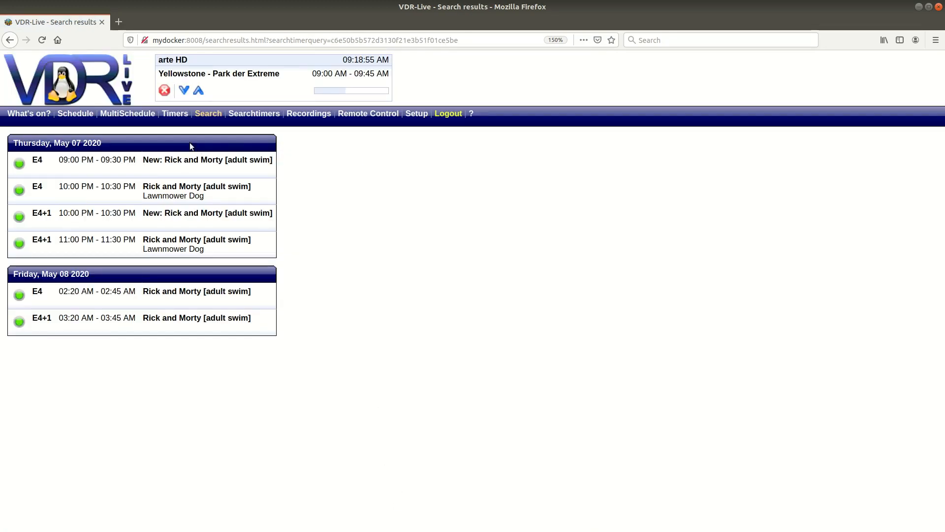
left_click(308, 113)
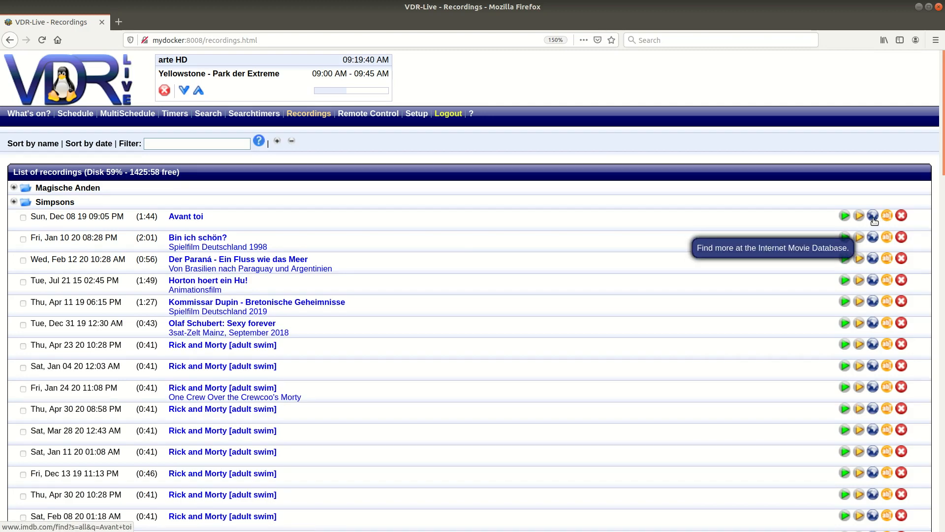
Leave VDR-Live's recordings for the vdr project's Dockerfile in Visual Studio Code.
left_click(886, 215)
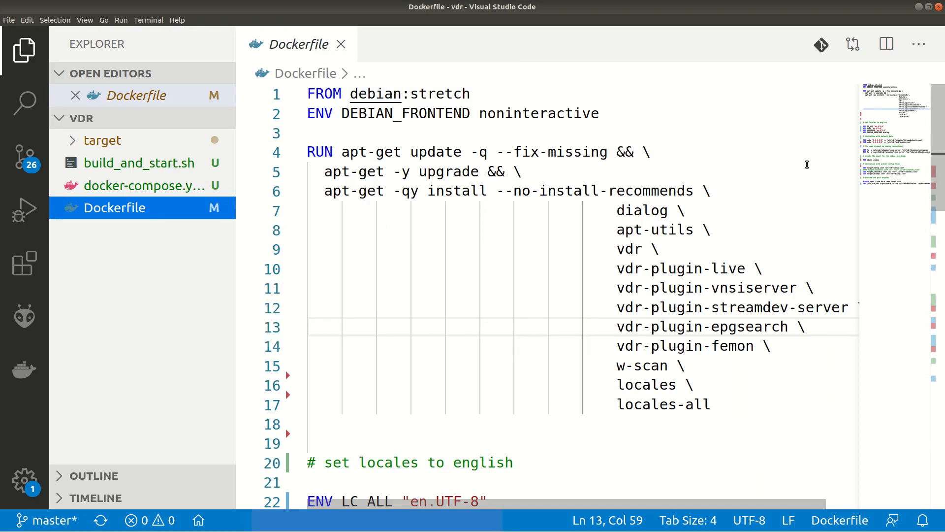
Scroll the Dockerfile through its config-file ADD lines, EXPOSE ports and VDR CMD.
scroll("down", 3)
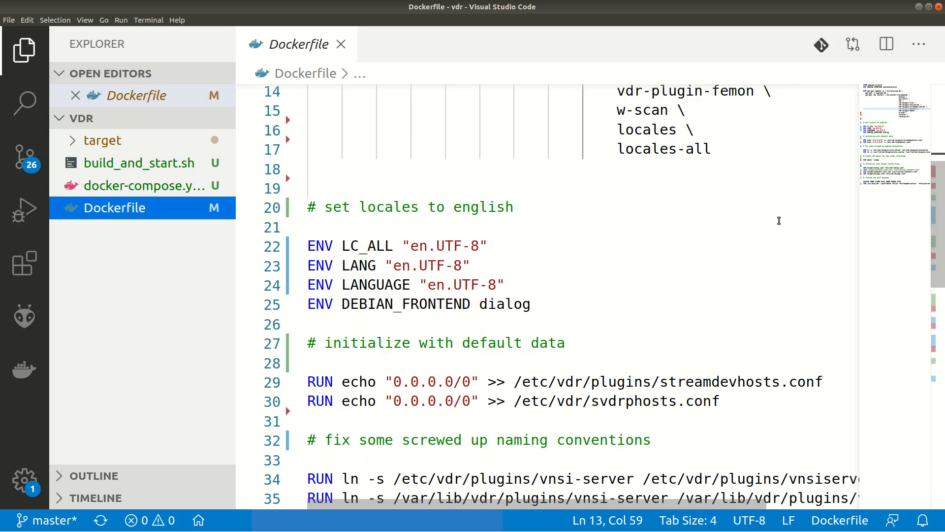
scroll("down", 3)
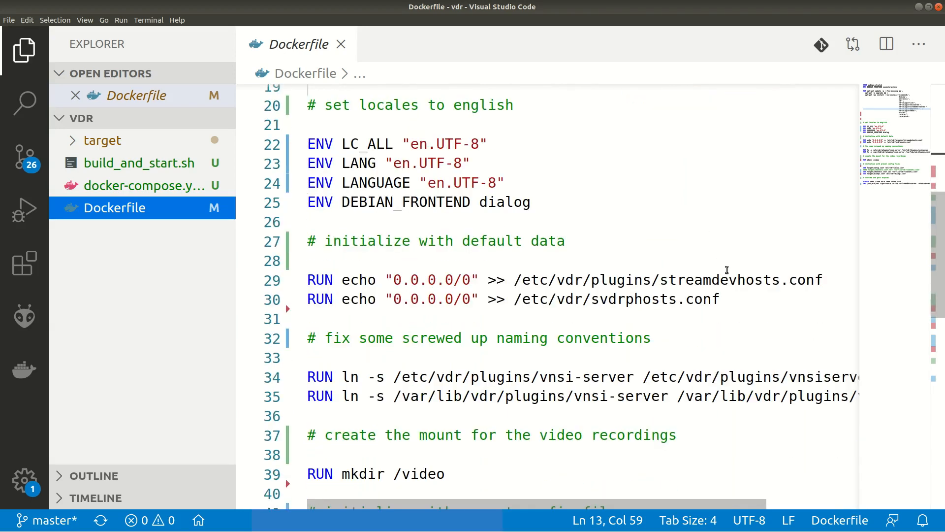
mouse_move(837, 315)
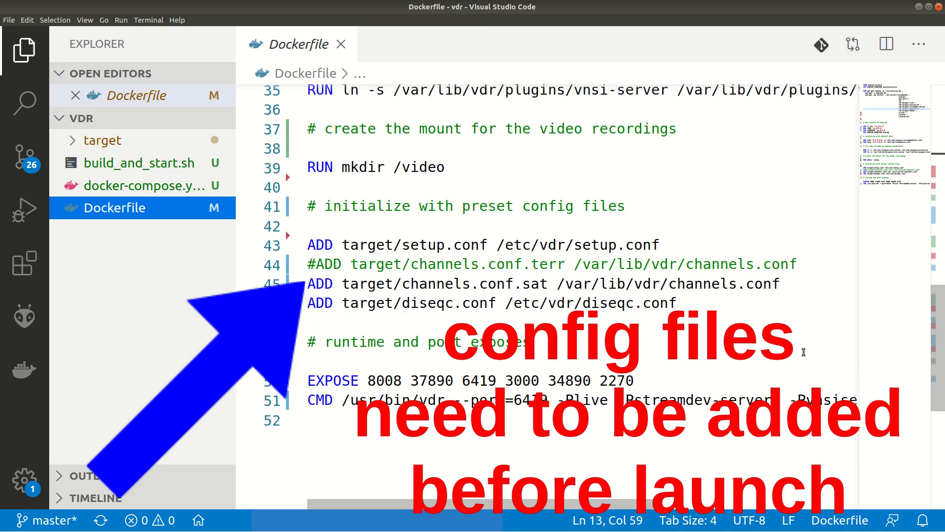
mouse_move(722, 385)
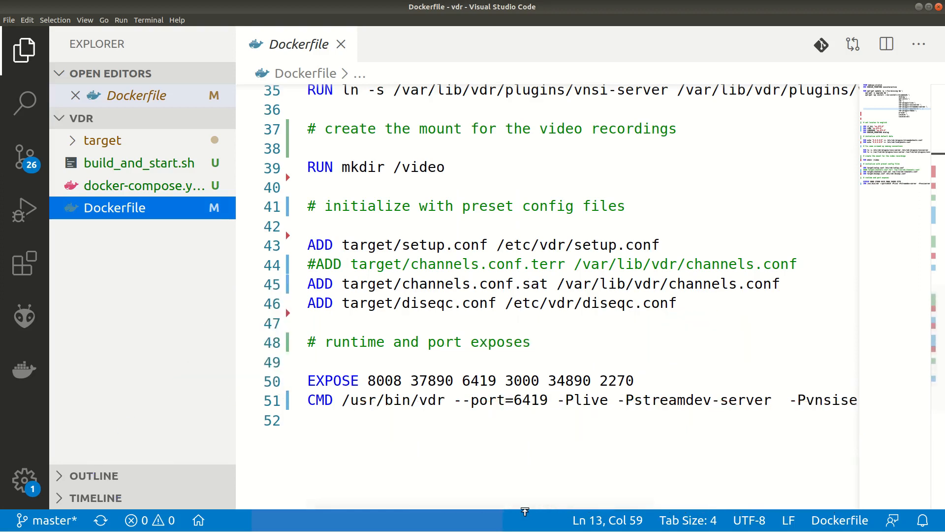
scroll("right", 3)
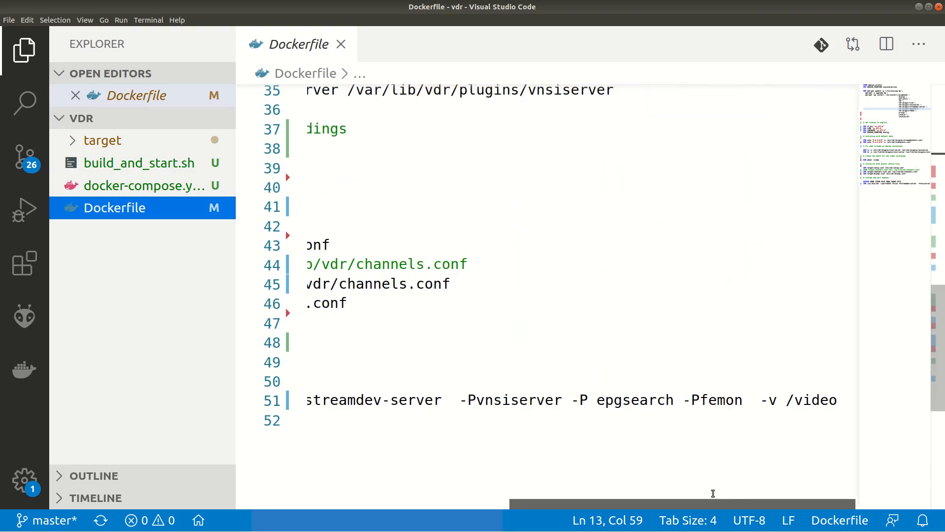
scroll("left", 3)
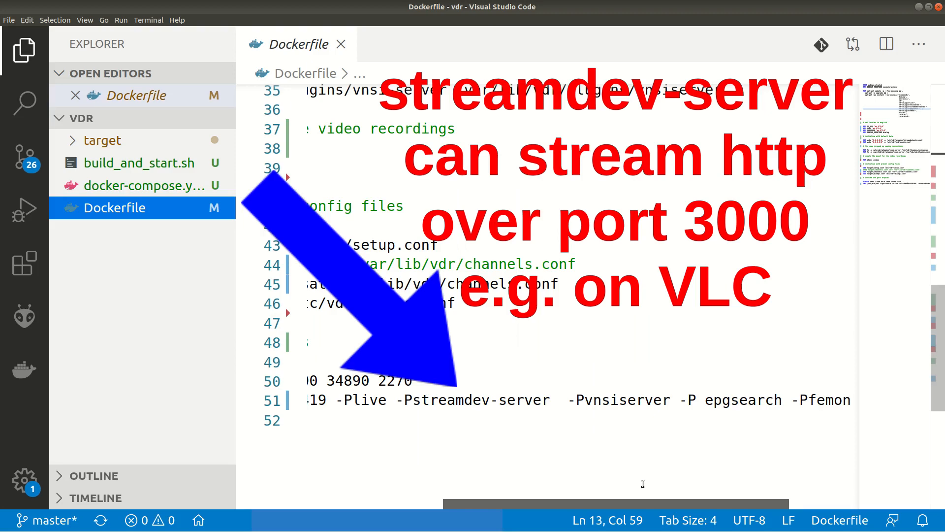
scroll("left", 3)
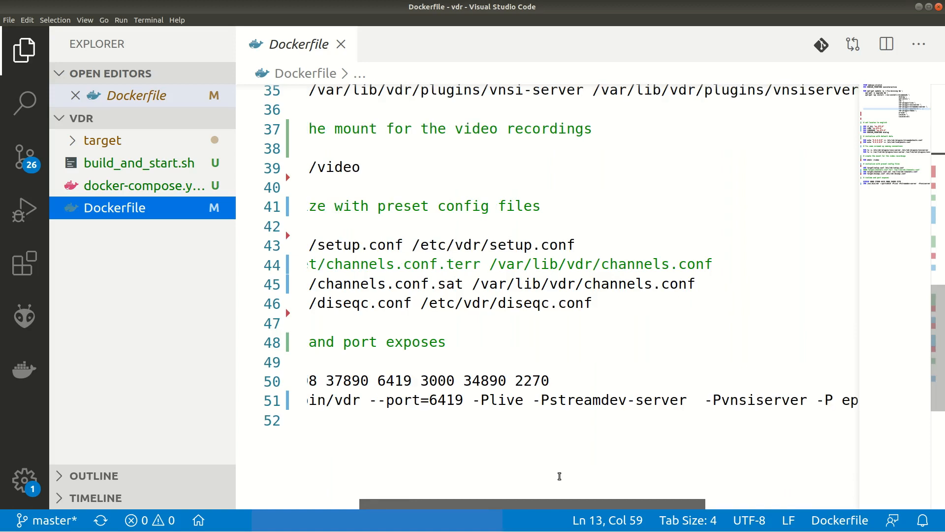
scroll("right", 3)
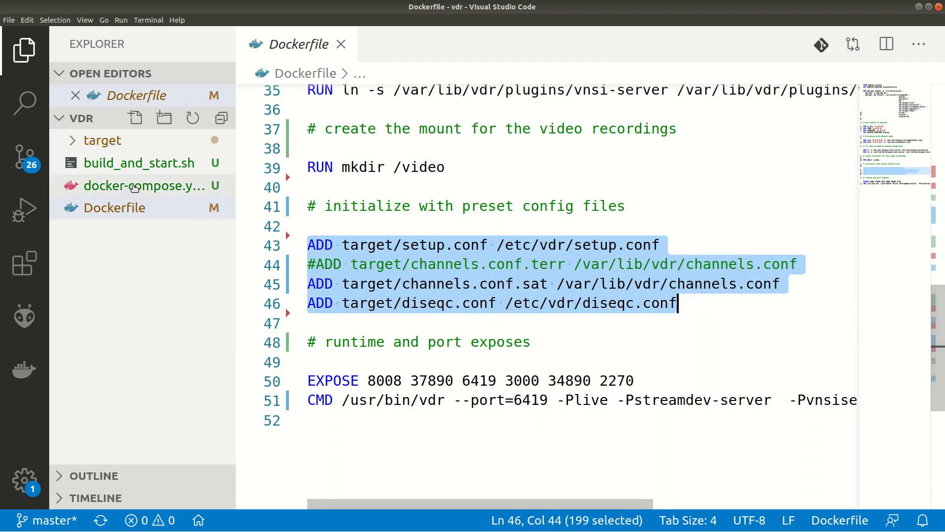
Read target/setup.conf down to the selected vnsiserver settings, then open diseqc.conf.
left_click(102, 141)
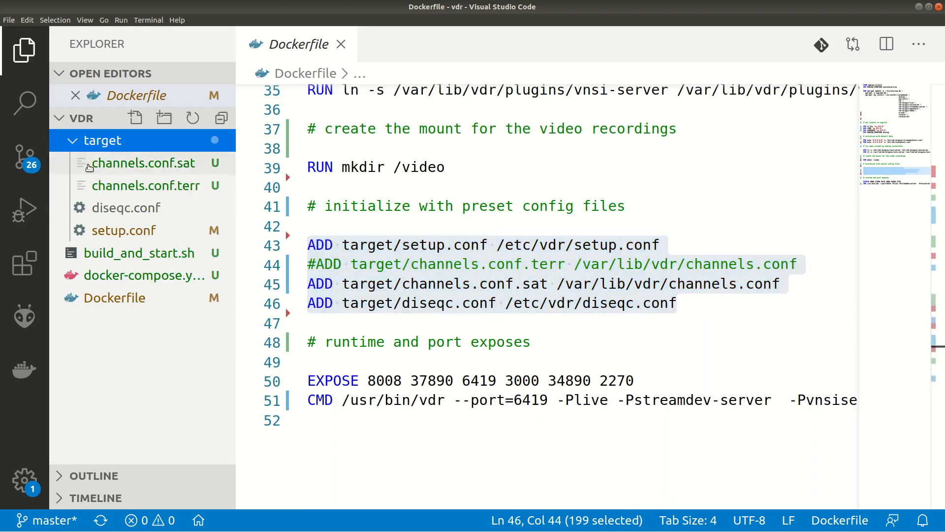
left_click(124, 230)
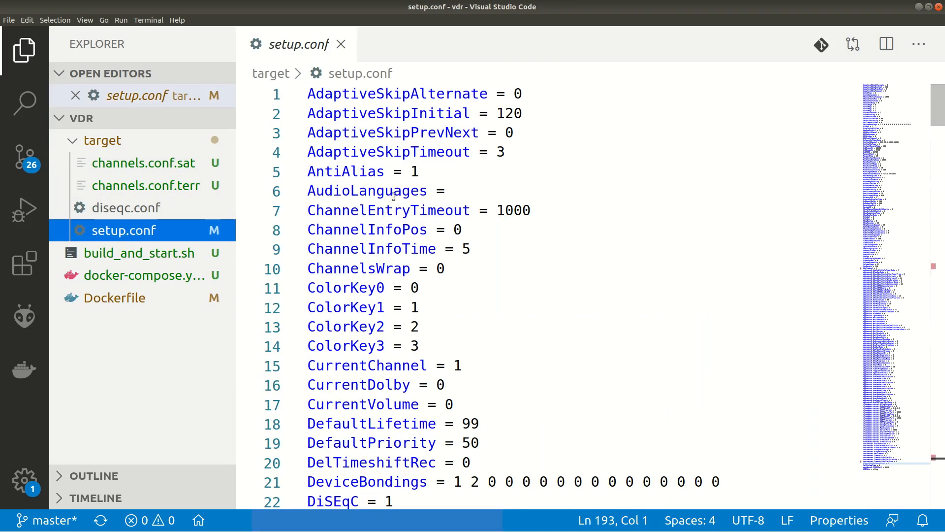
scroll("down", 3)
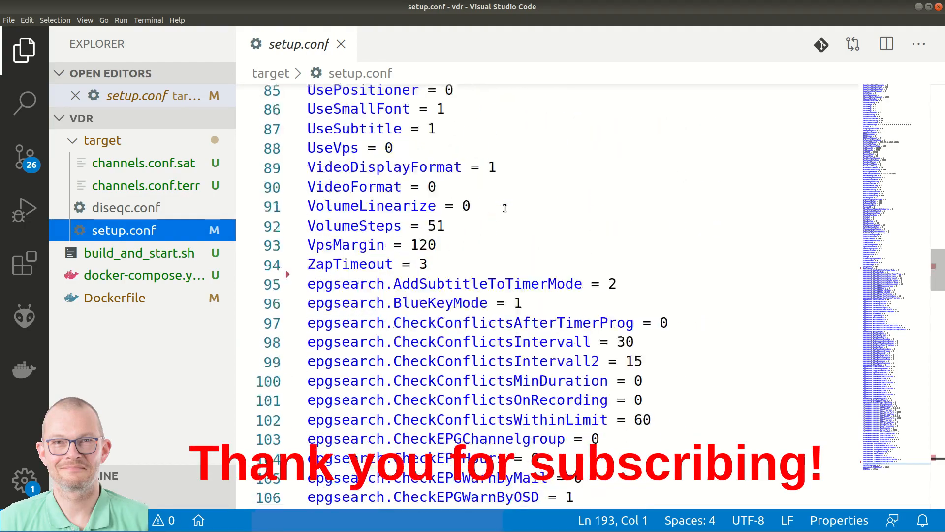
scroll("down", 3)
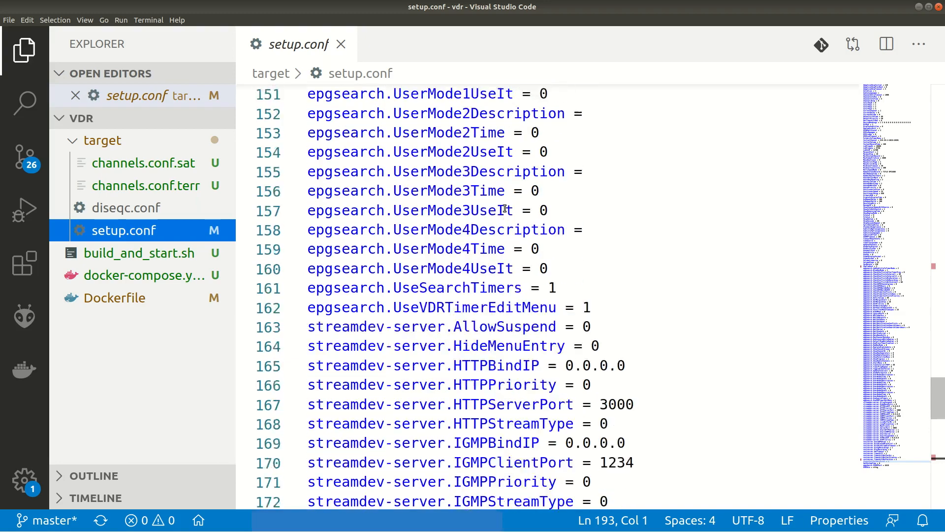
scroll("down", 3)
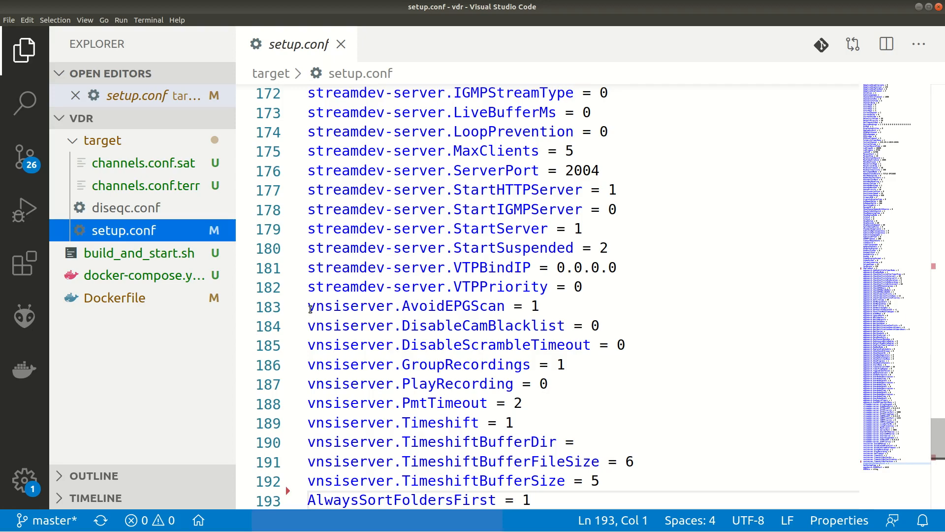
left_click_drag(308, 305, 600, 481)
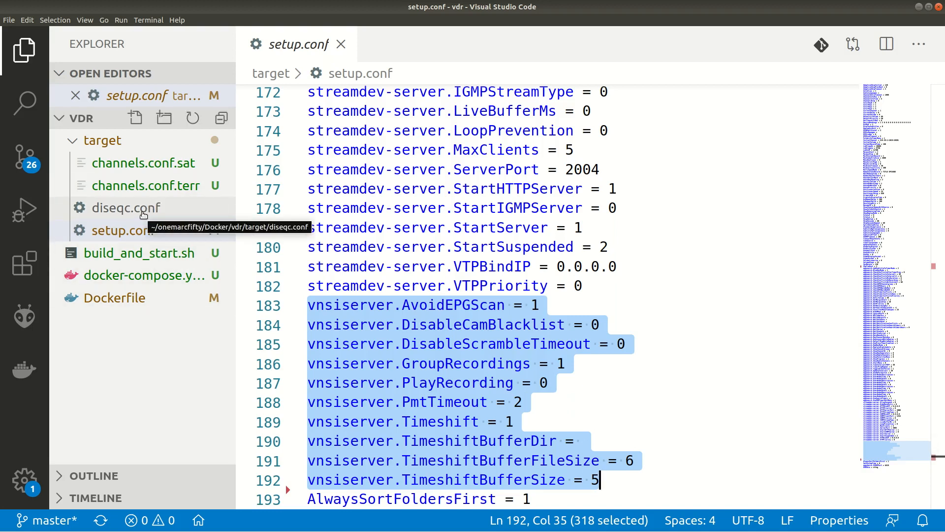
left_click(126, 207)
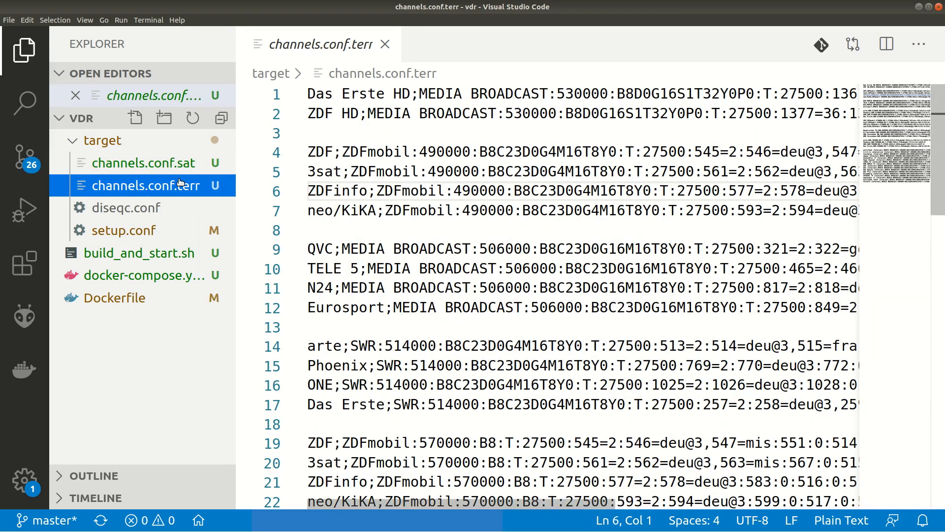
mouse_move(126, 207)
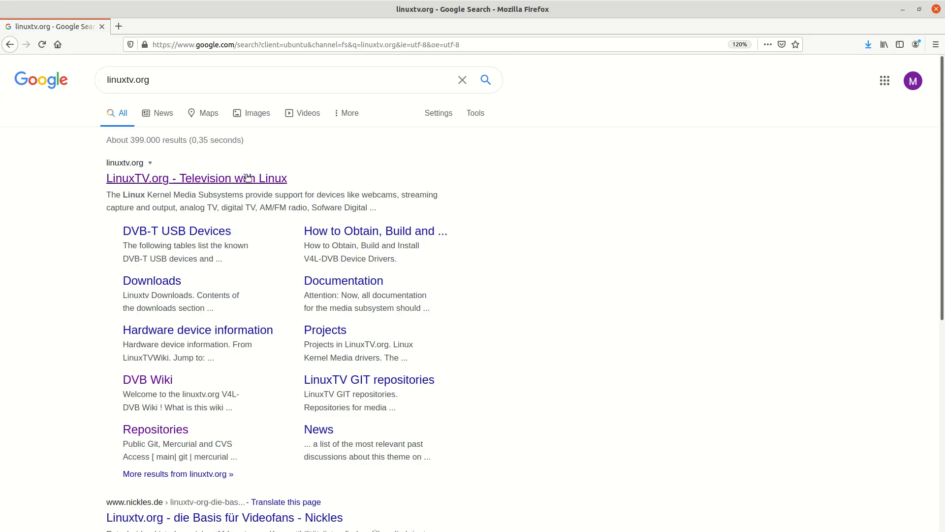
Browse LinuxTV.org's documentation pages and open a tuner's full-size box picture.
left_click(196, 177)
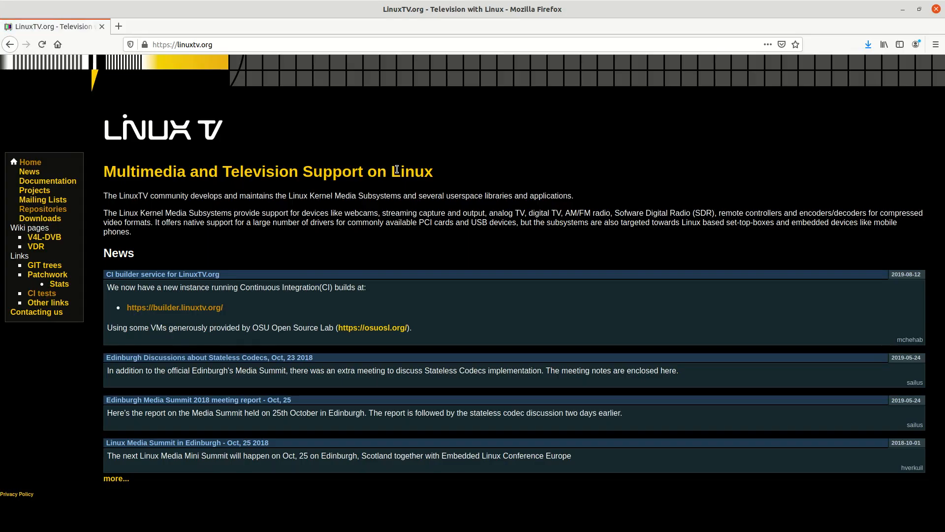
mouse_move(47, 180)
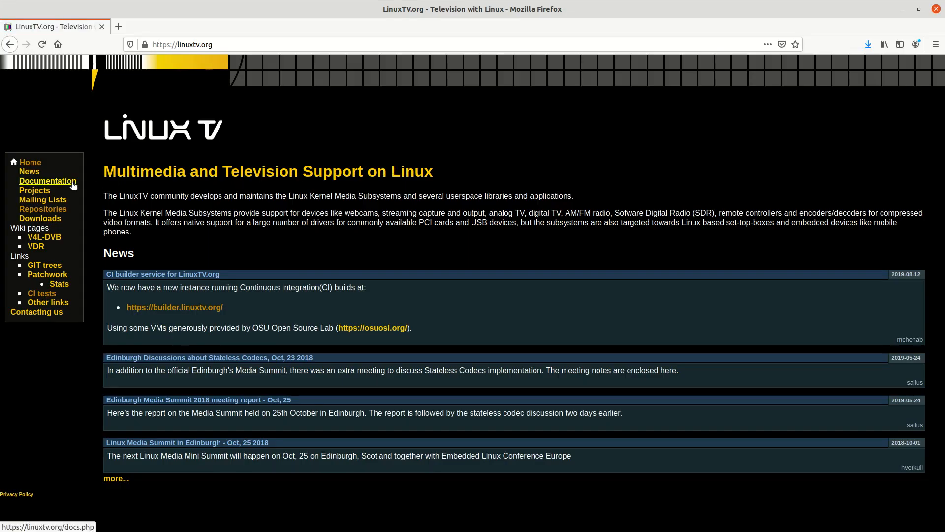
left_click(47, 181)
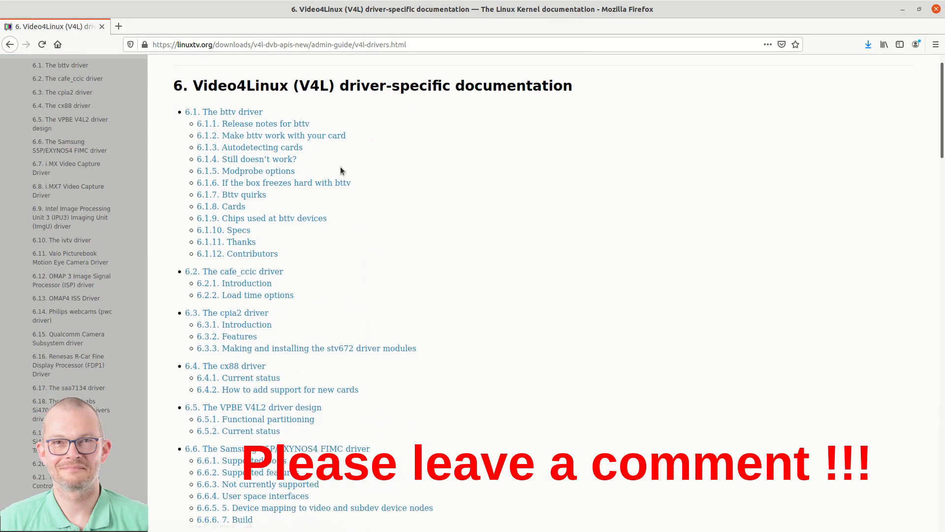
scroll("down", 3)
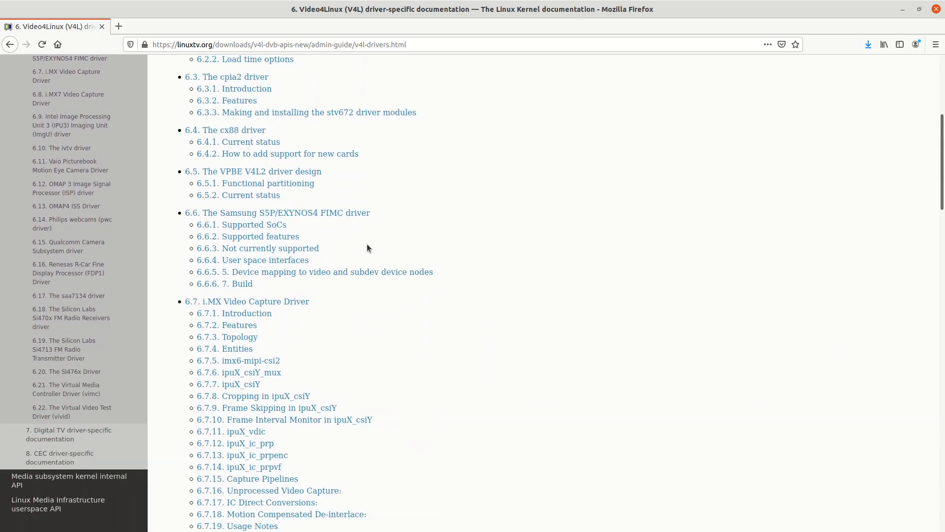
scroll("down", 3)
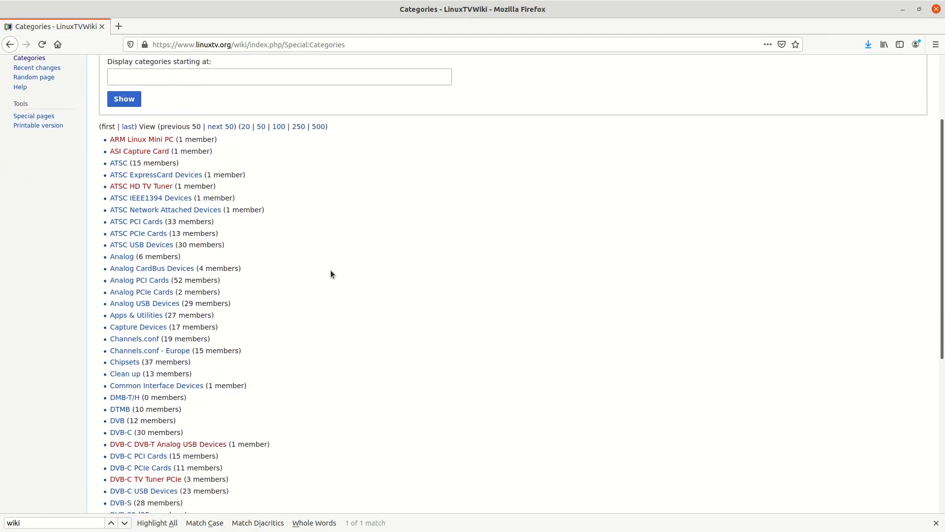
scroll("down", 3)
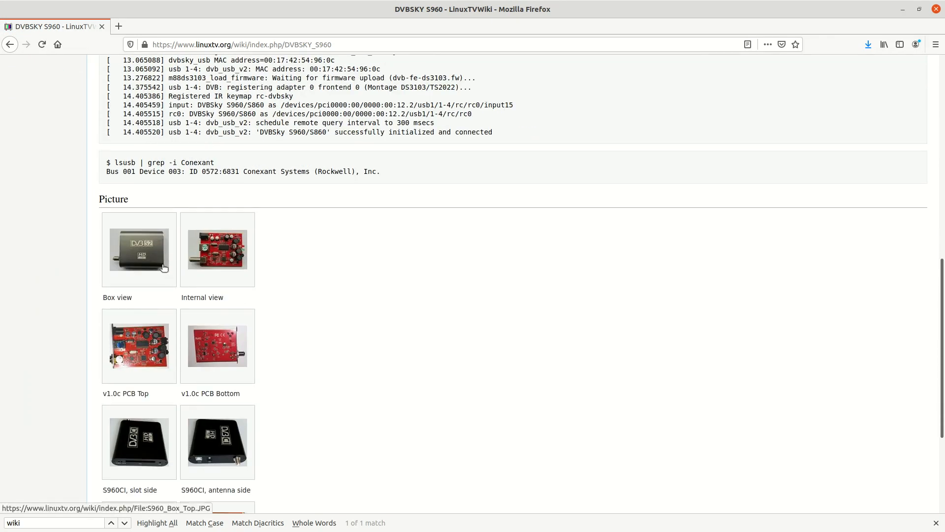
left_click(140, 249)
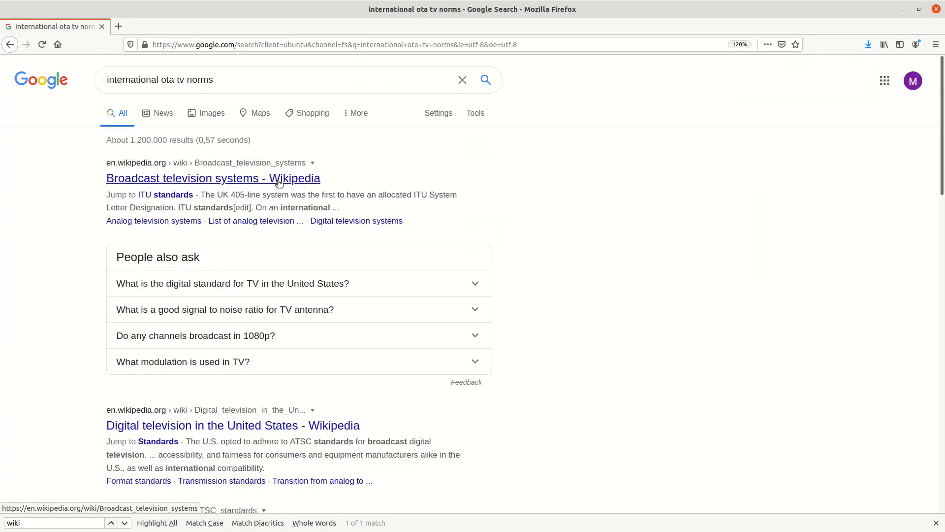
View the Wikipedia broadcast television systems and digital terrestrial television maps, then open the eBay listing.
left_click(213, 178)
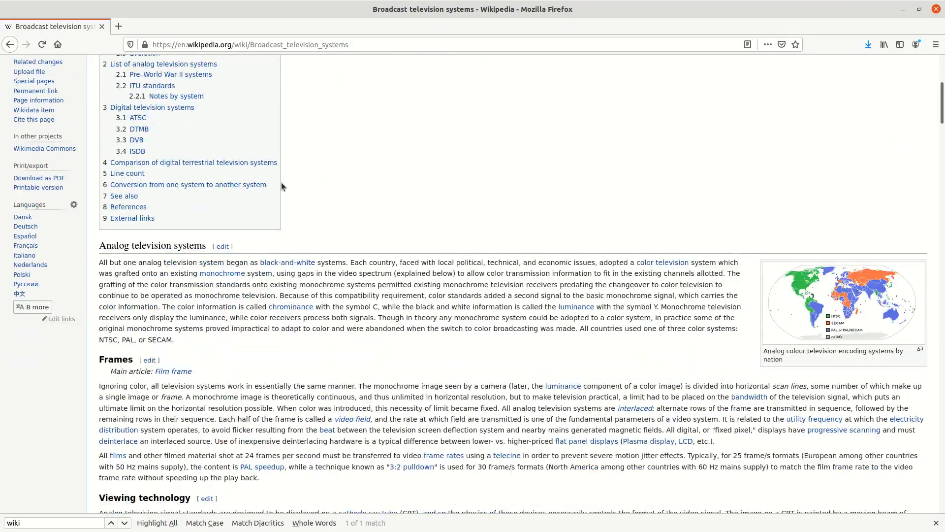
scroll("down", 3)
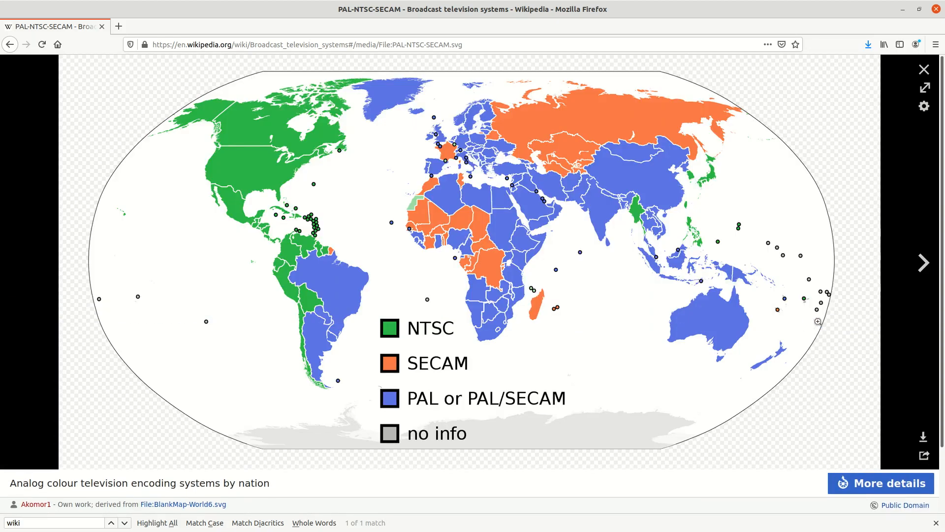
mouse_move(787, 254)
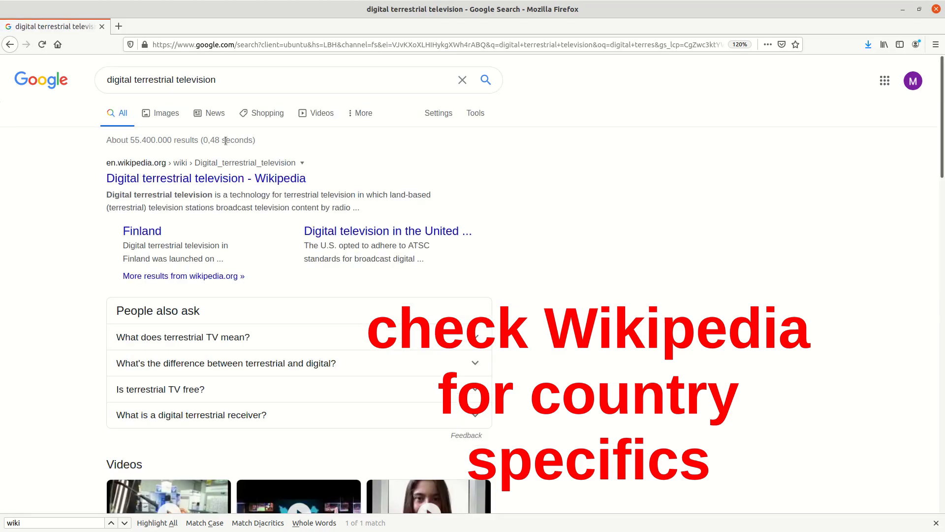
left_click(206, 178)
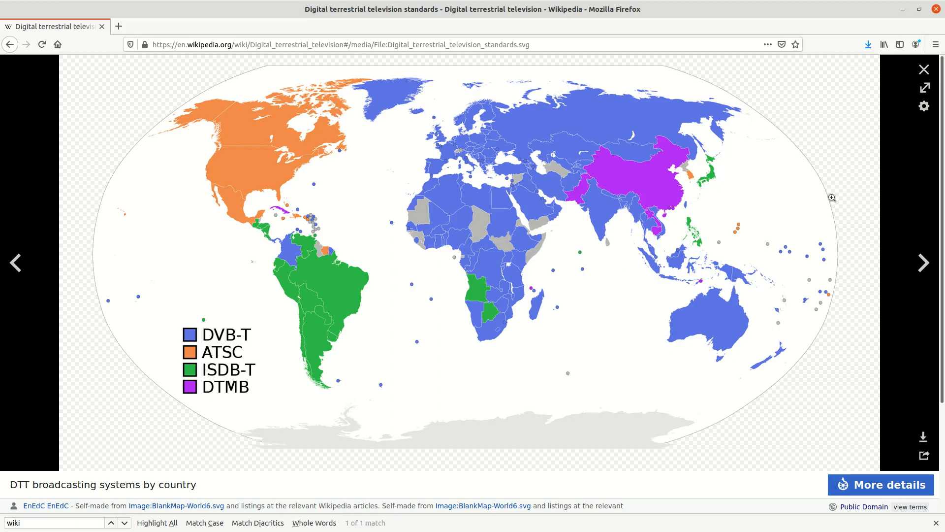
left_click(163, 27)
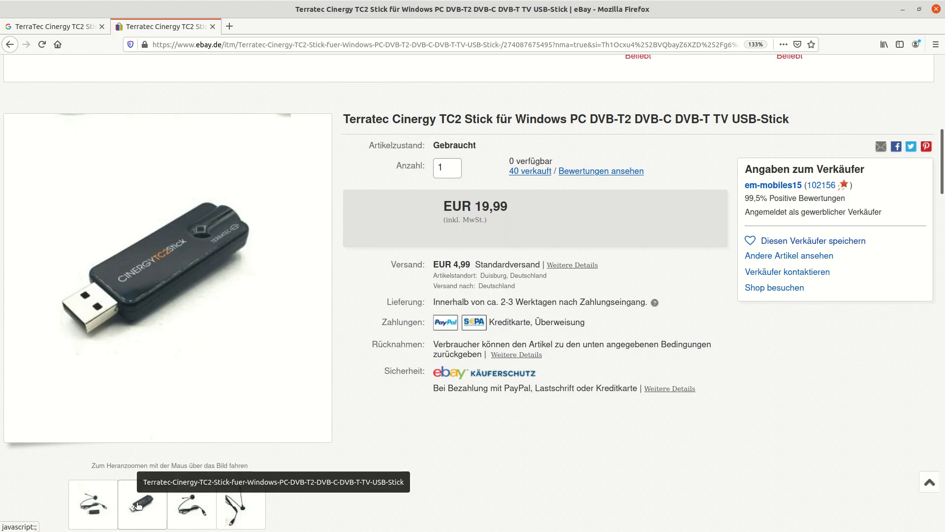
Type the /dev/ path into the device-listing terminal's watch ls -al command.
left_click(191, 504)
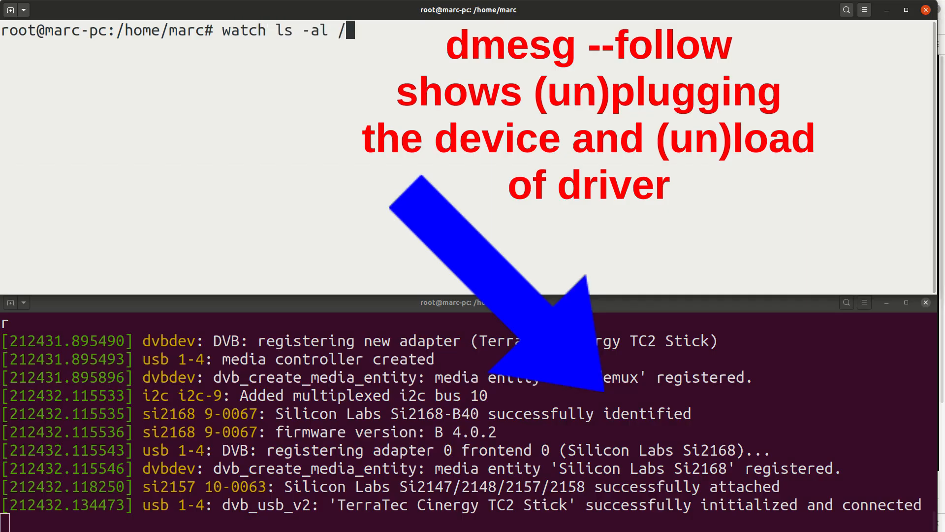
type("dev/")
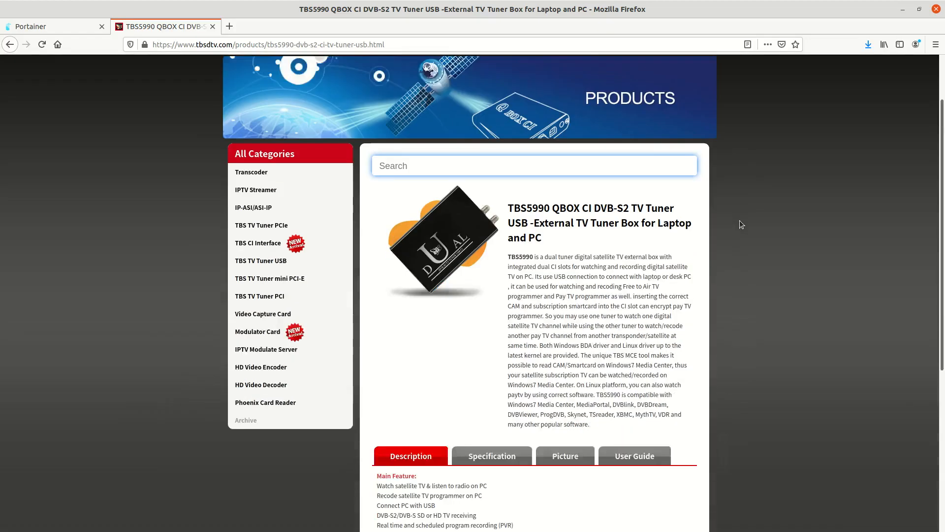
View the TBS5990 photos: front, antenna connector side, CAM slot side and another view.
left_click(564, 455)
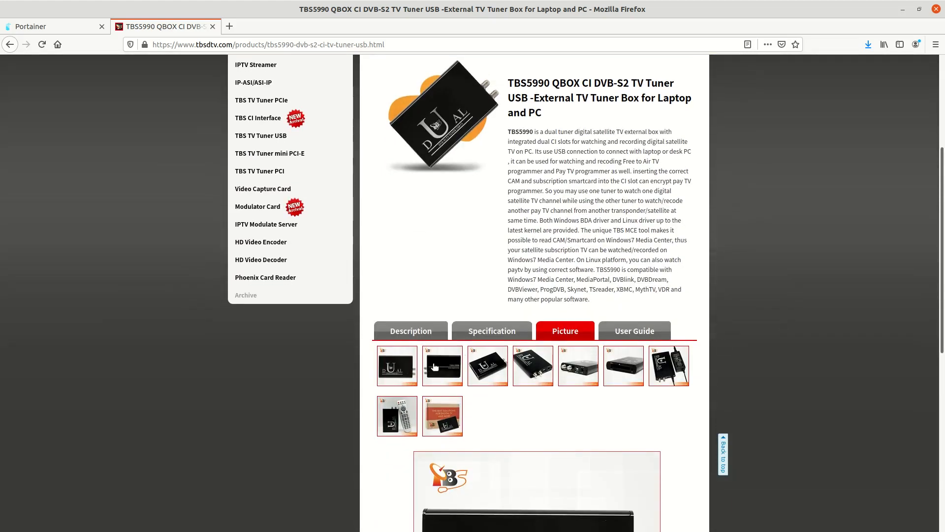
scroll("down", 3)
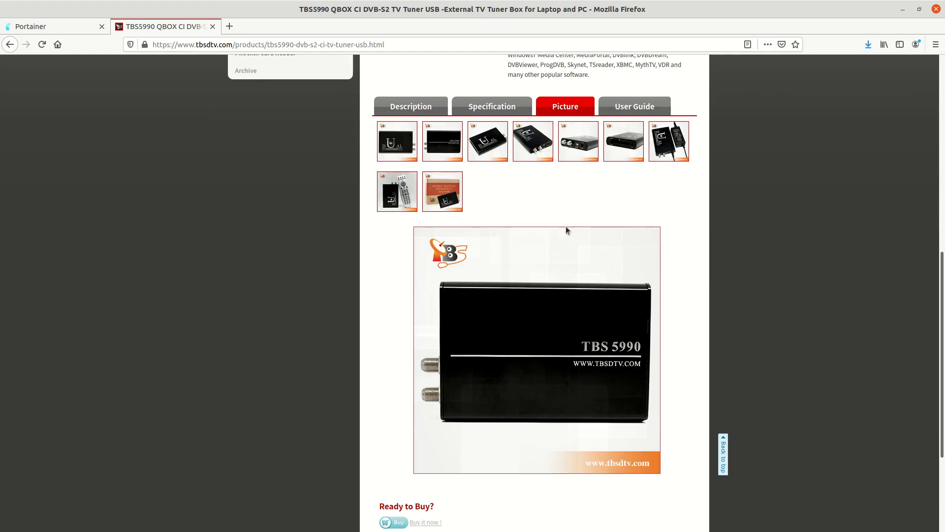
left_click(397, 142)
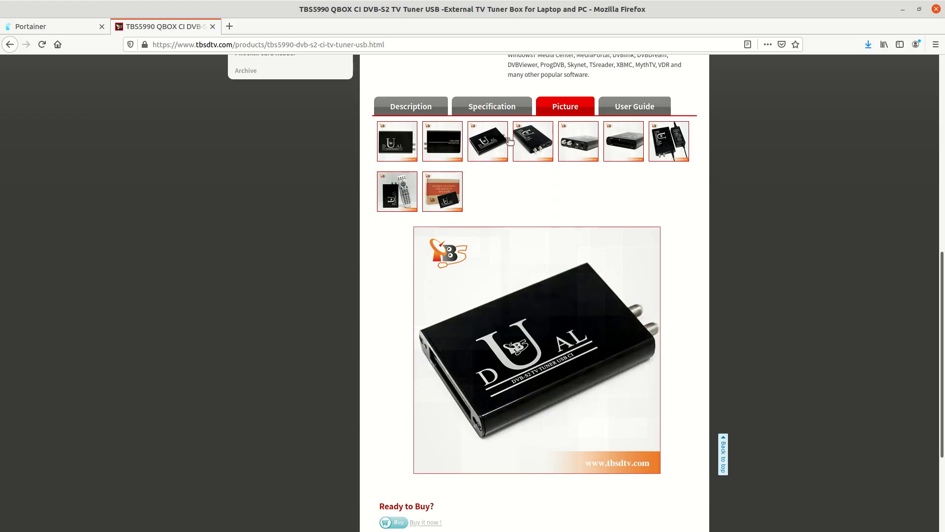
left_click(578, 141)
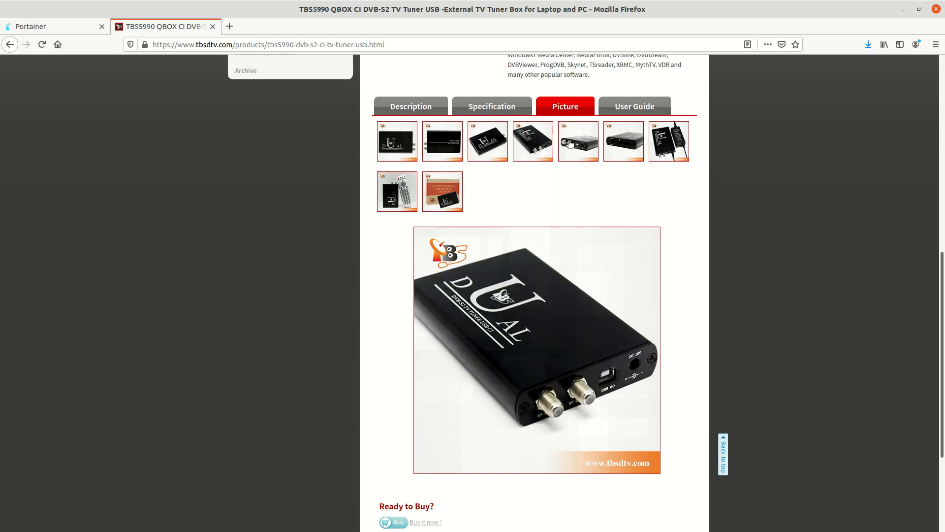
left_click(578, 141)
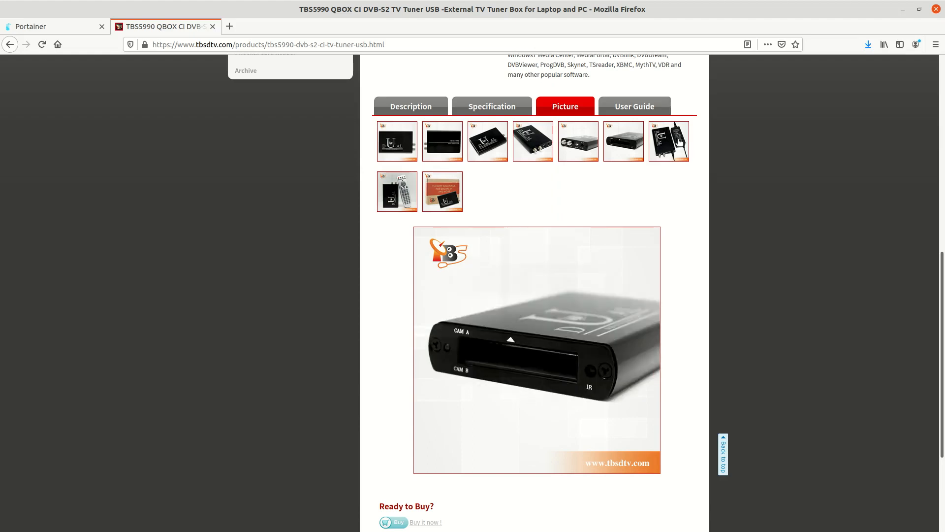
left_click(442, 192)
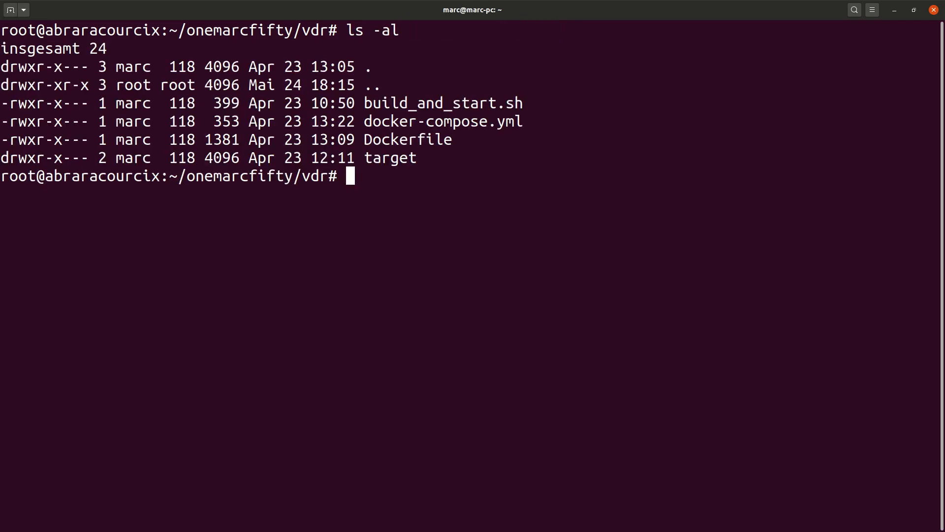
Run docker-compose up in the vdr folder and scroll through VDR's startup log.
type("docke")
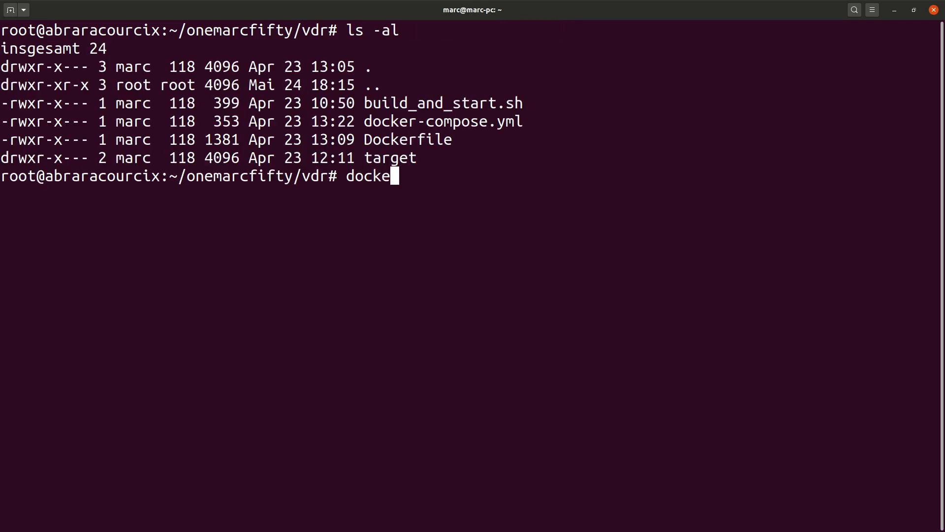
type("r-compose")
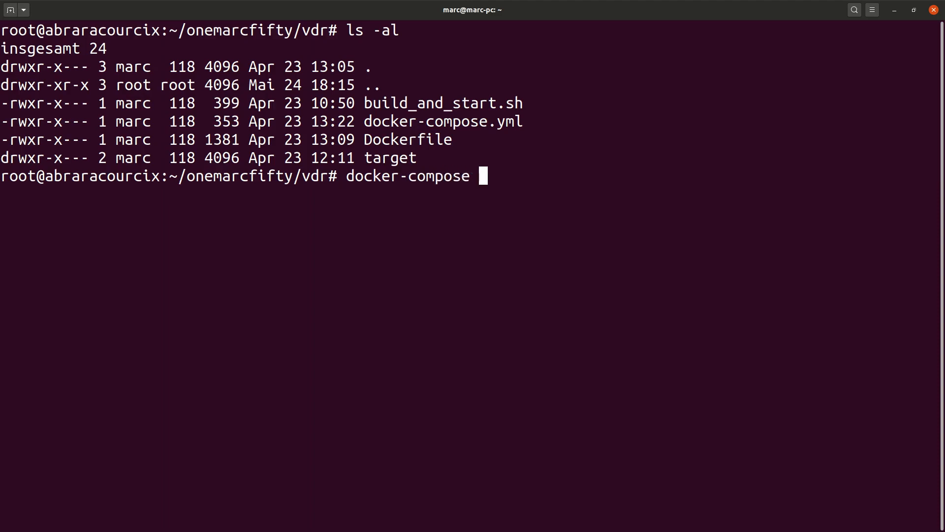
type("up")
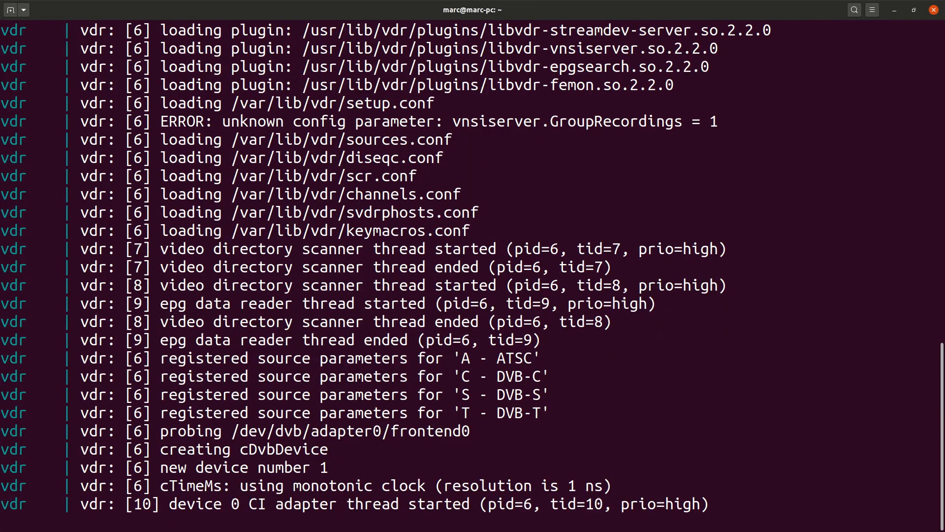
scroll("down", 3)
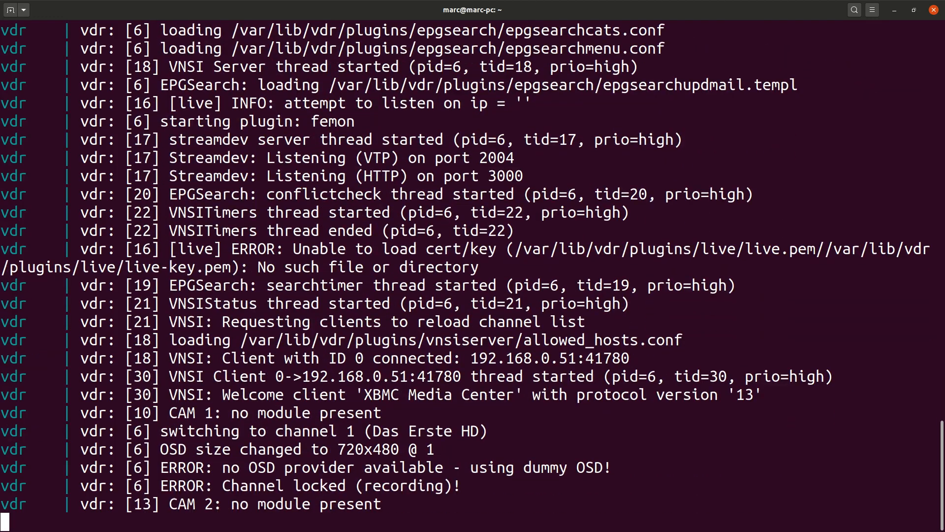
scroll("down", 3)
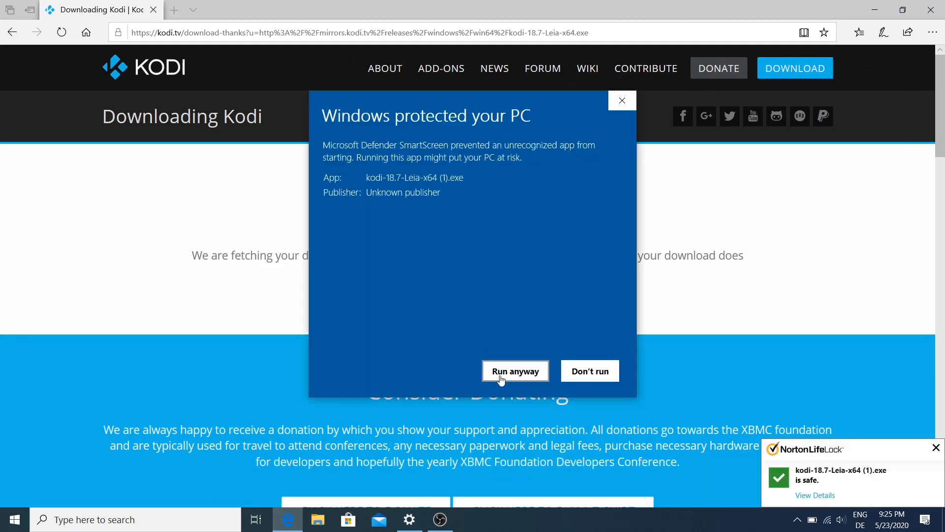
Allow the Kodi 18.7 installer past SmartScreen, accept the license, and launch Kodi.
left_click(515, 371)
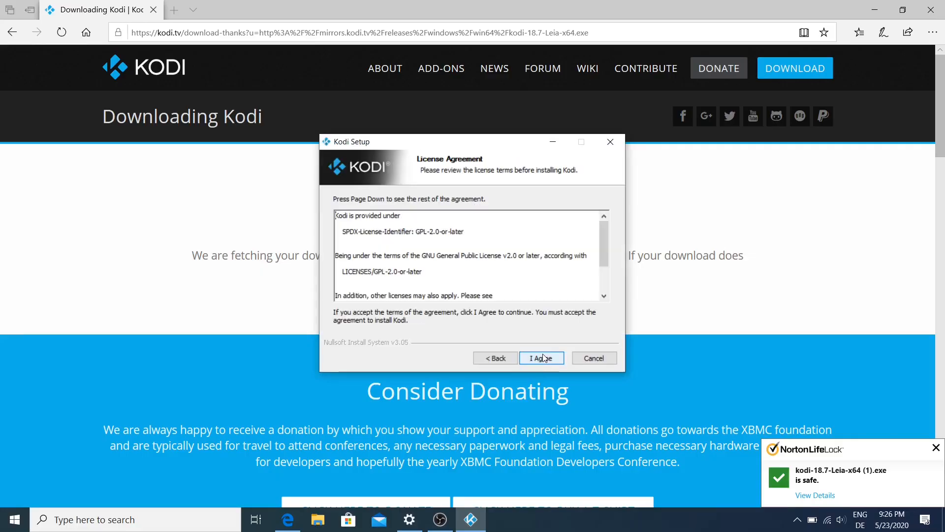
left_click(540, 357)
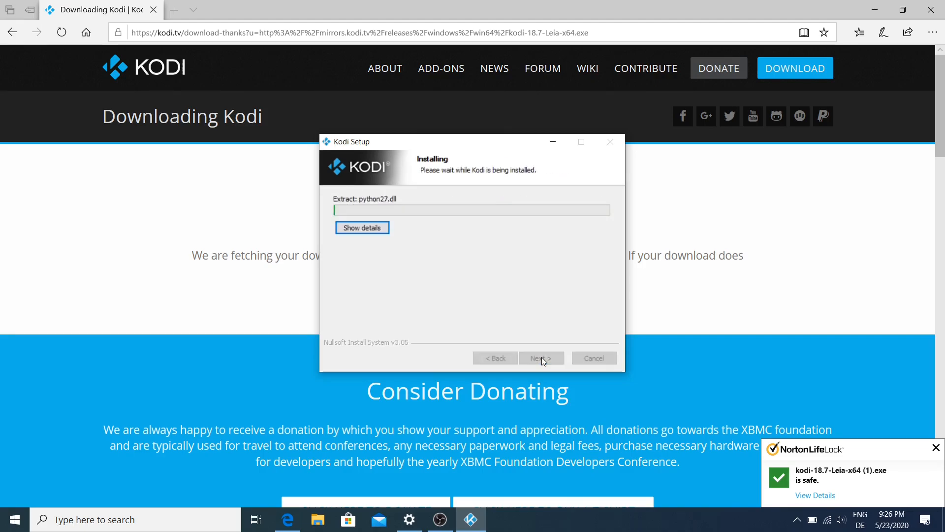
type("kodi")
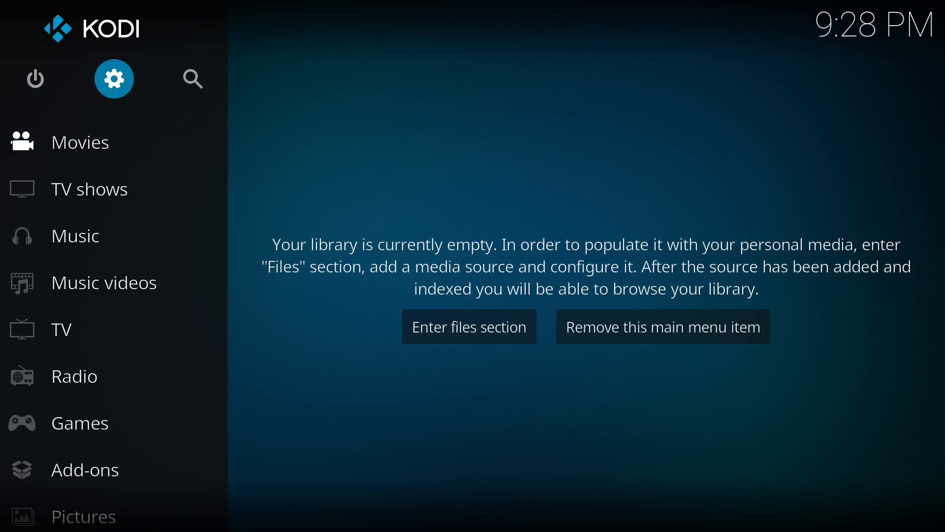
Install VDR VNSI Client via Settings > Add-ons > repository > PVR clients, then reopen its details.
left_click(114, 79)
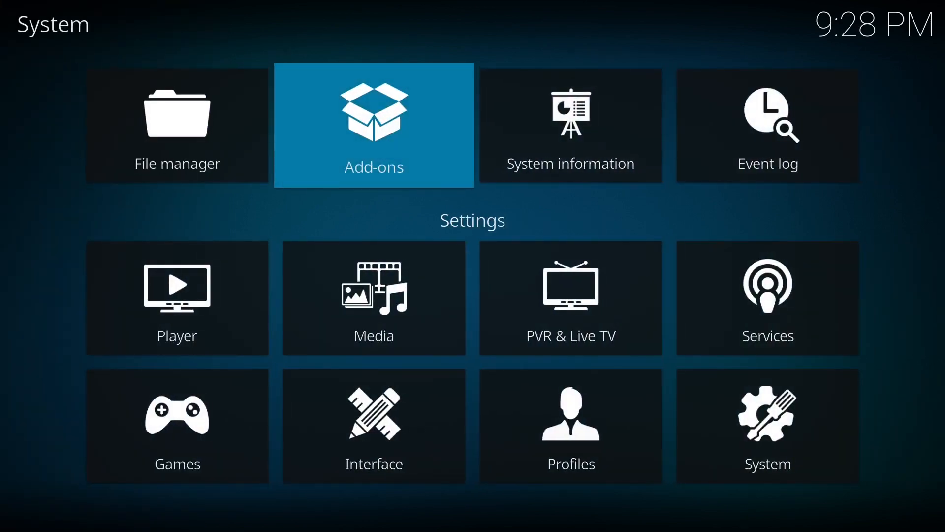
left_click(373, 124)
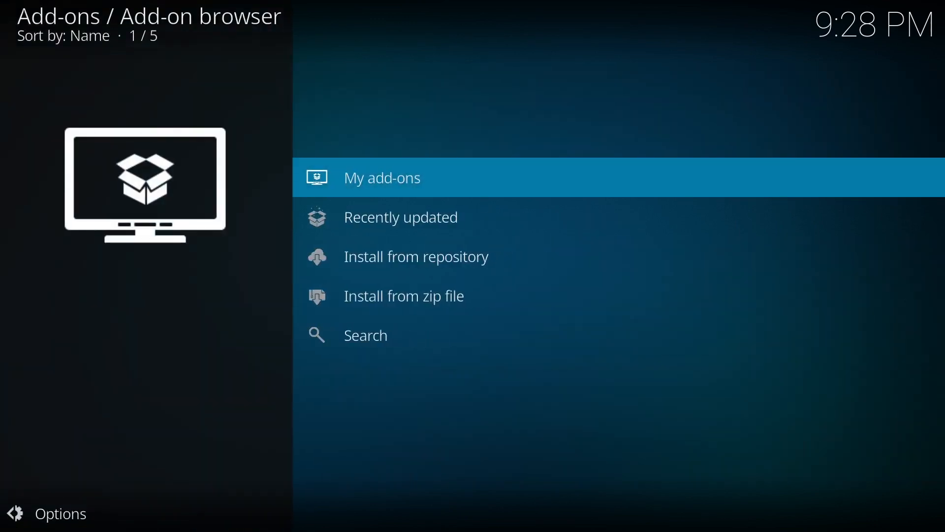
left_click(416, 256)
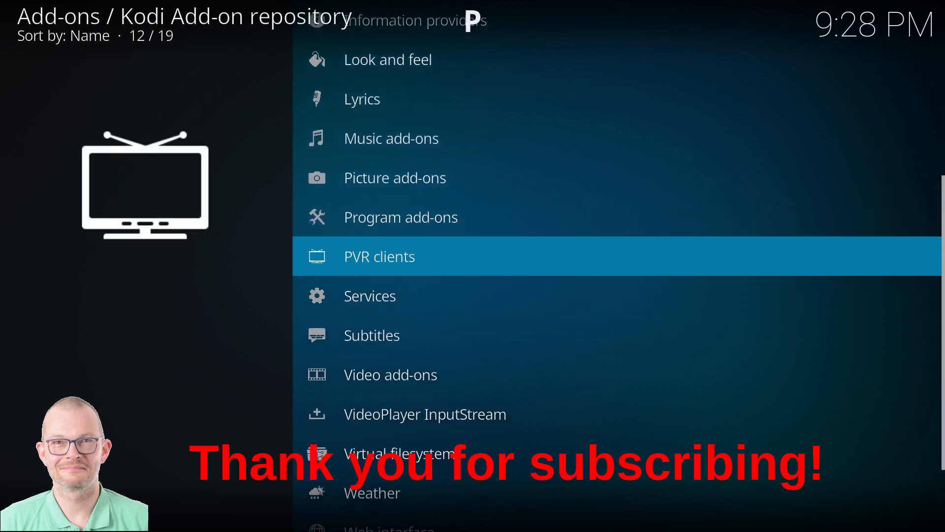
left_click(379, 256)
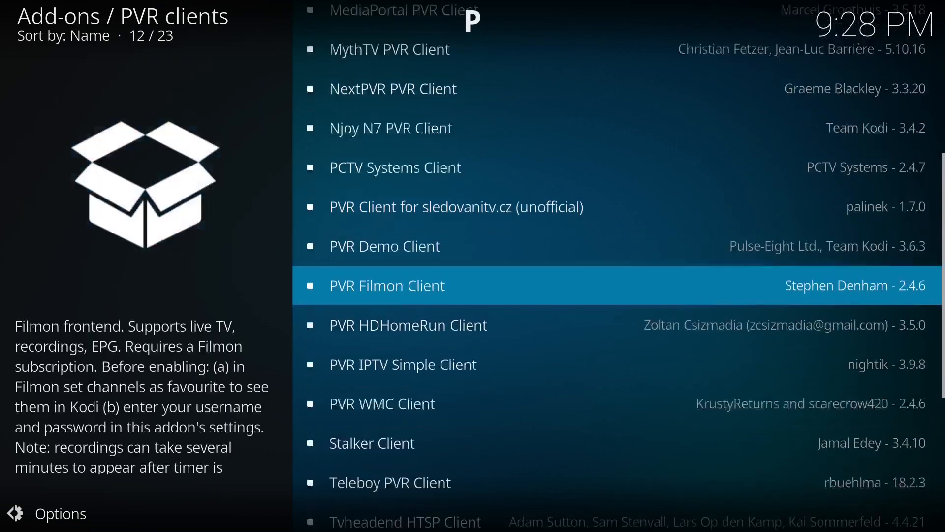
scroll("down", 3)
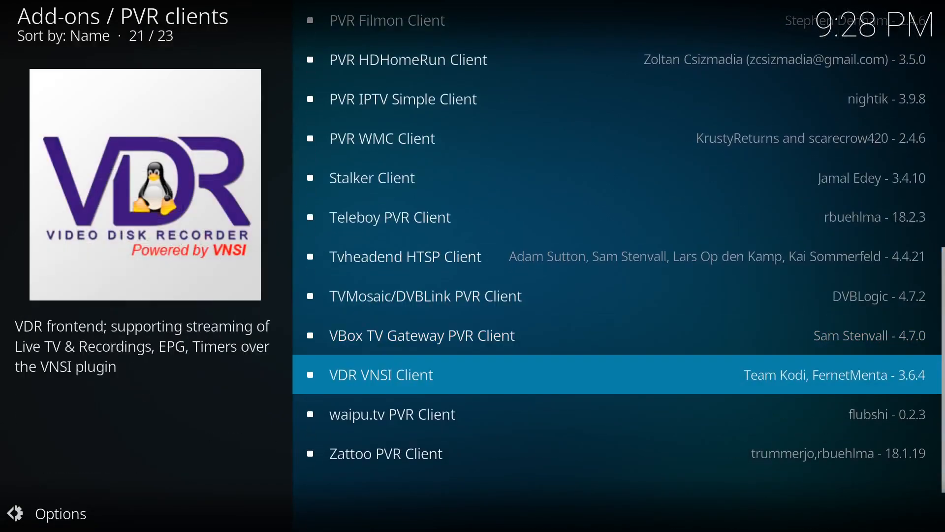
left_click(380, 374)
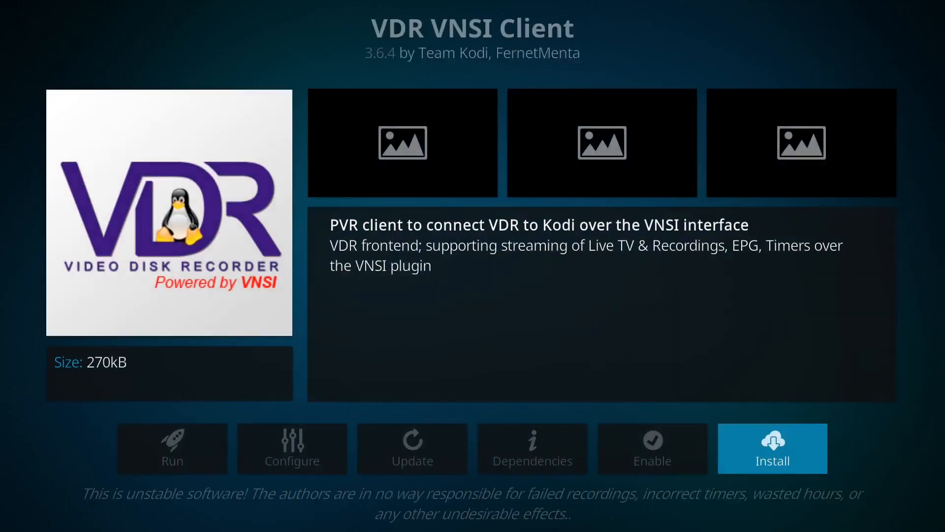
left_click(772, 449)
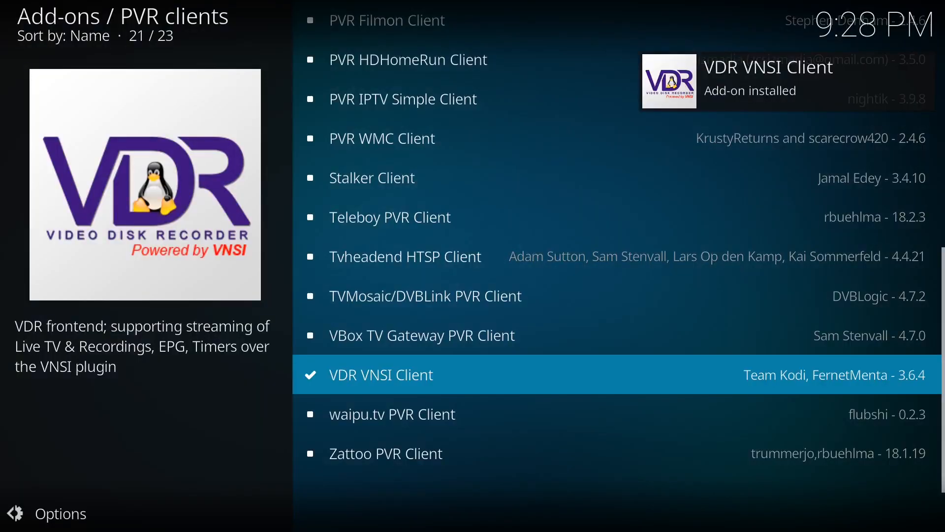
left_click(381, 374)
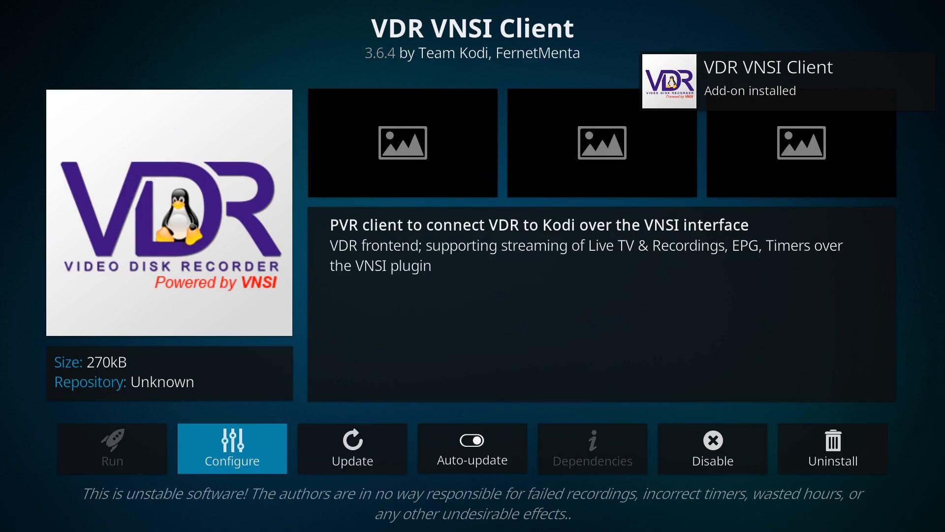
Set the VNSI client's VDR hostname to vdr-docker and save the settings.
left_click(232, 448)
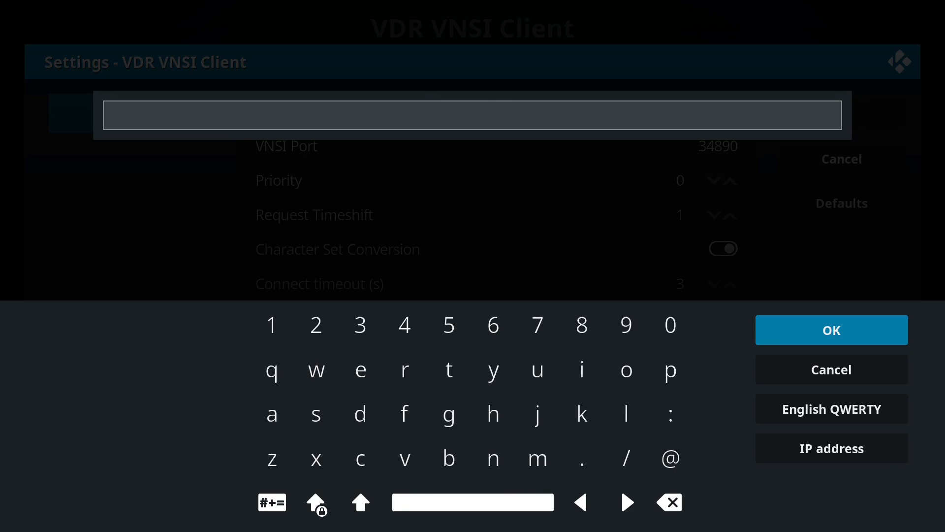
type("vdr-docker")
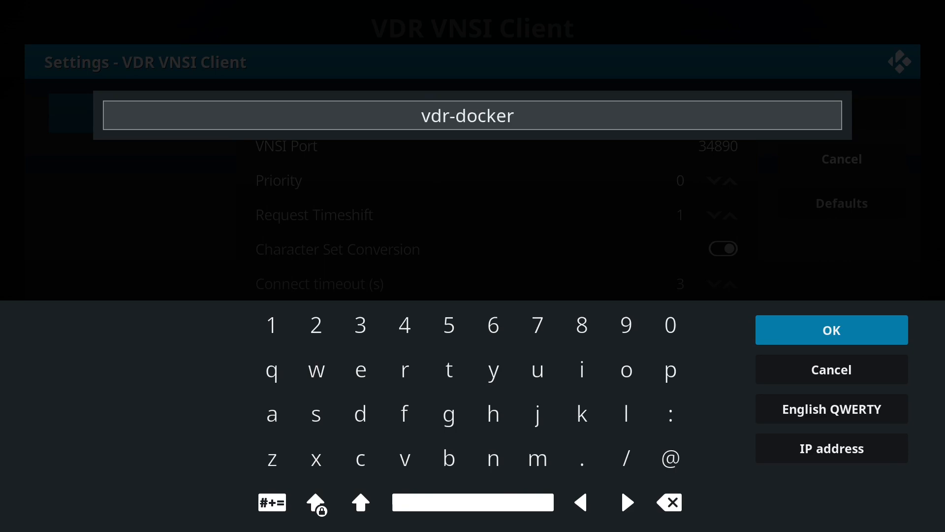
left_click(831, 330)
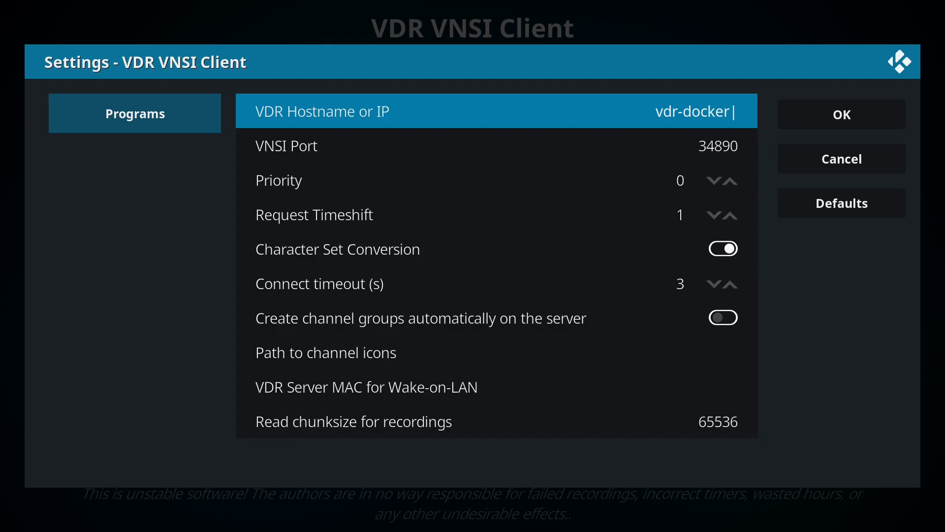
left_click(840, 114)
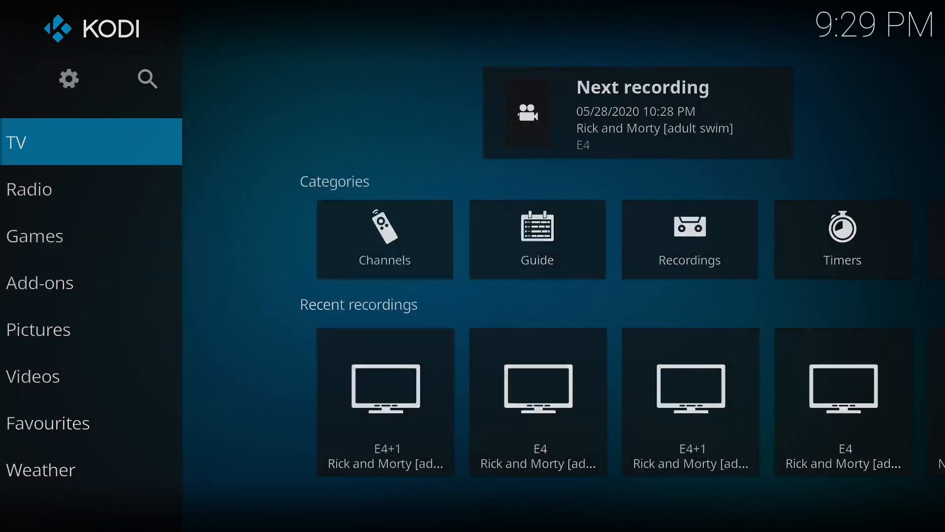
Open the TV channel list and scroll through All channels to play tagesschau24.
left_click(384, 239)
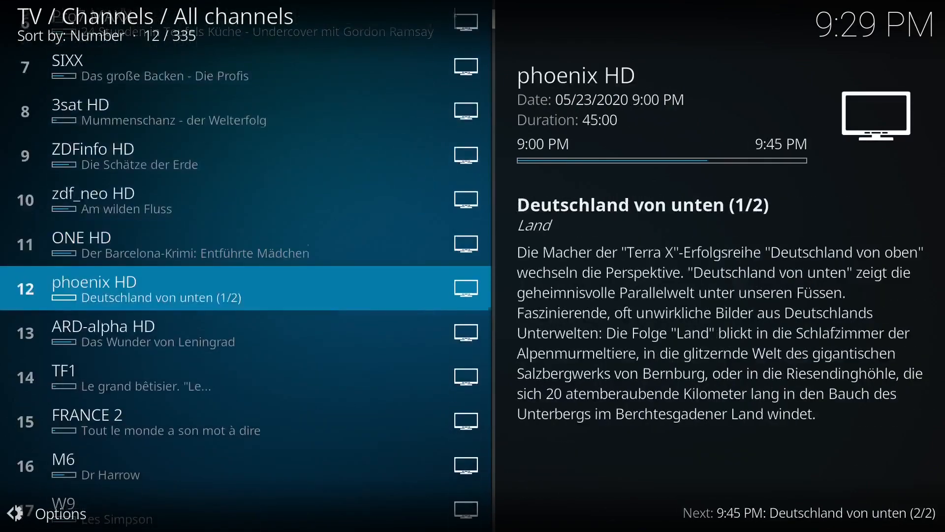
scroll("down", 3)
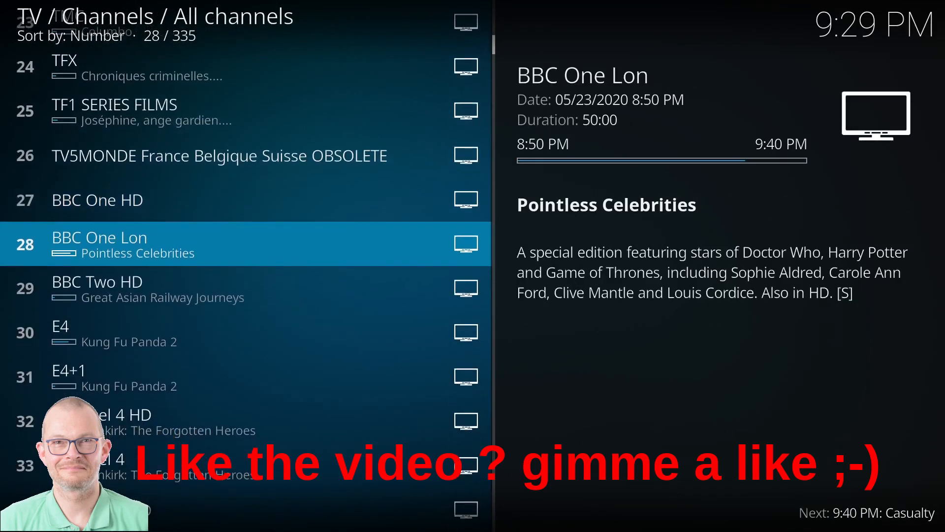
scroll("down", 3)
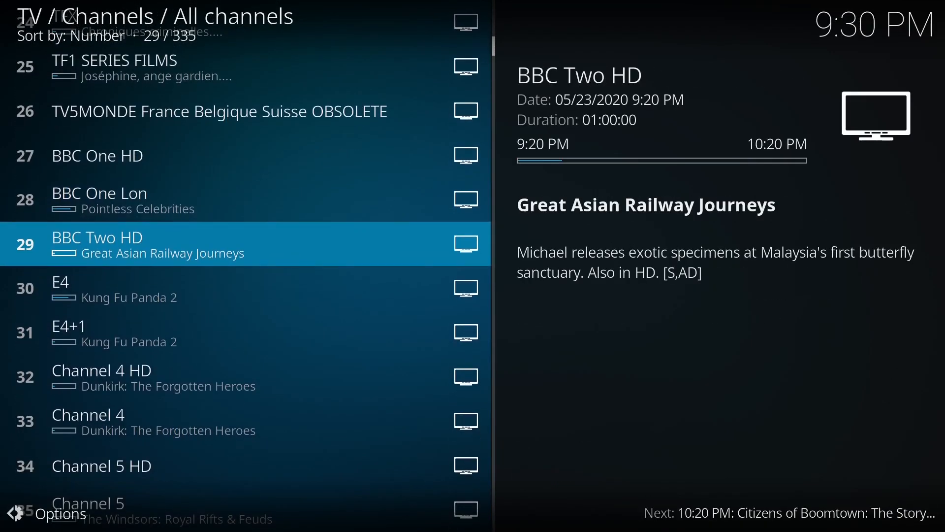
scroll("down", 3)
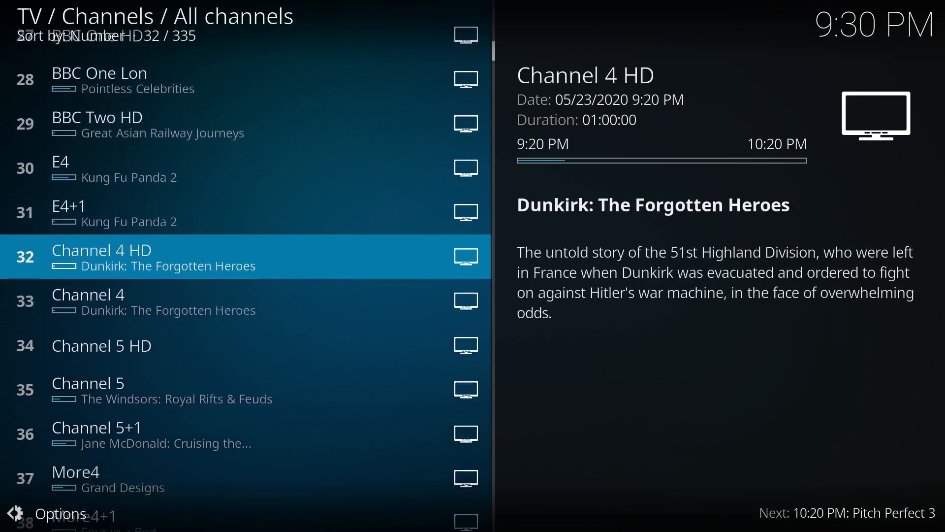
scroll("down", 3)
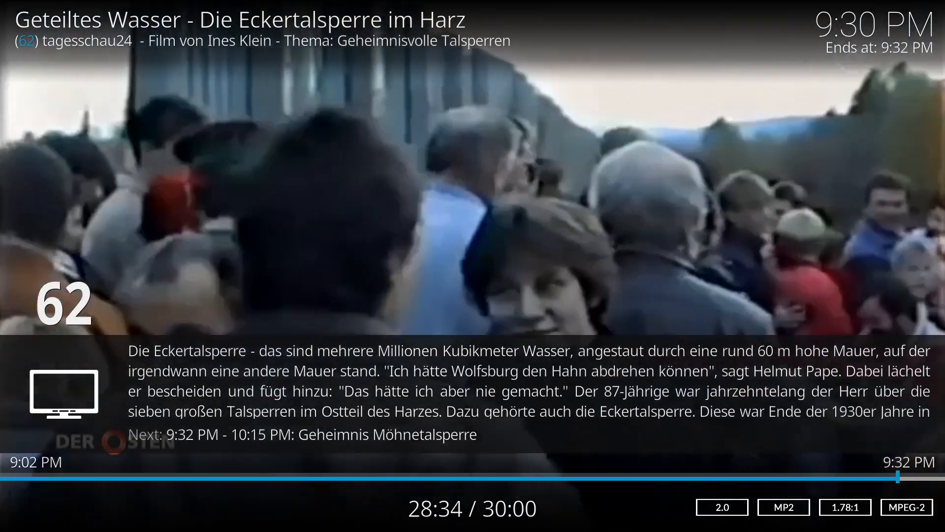
Return from tagesschau24 playback to the channel list and move down to Sky News Intl.
key("Up")
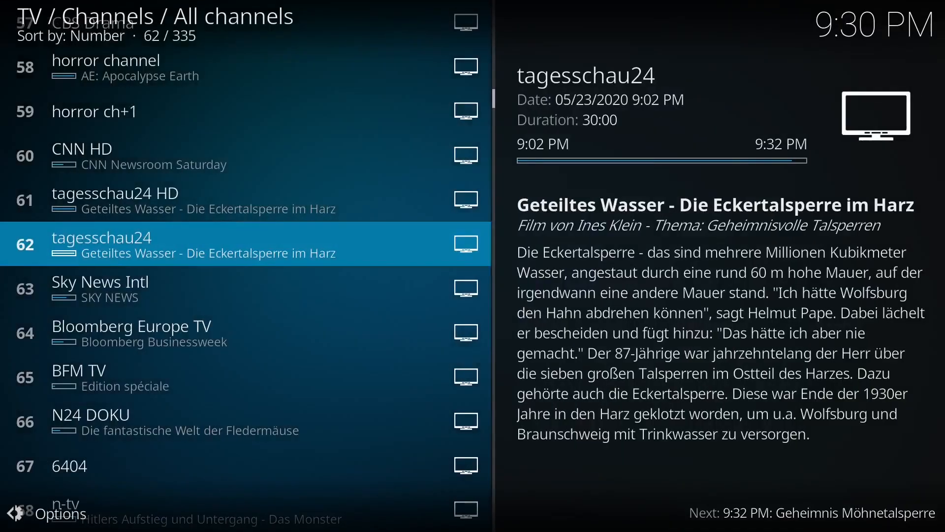
key("Up")
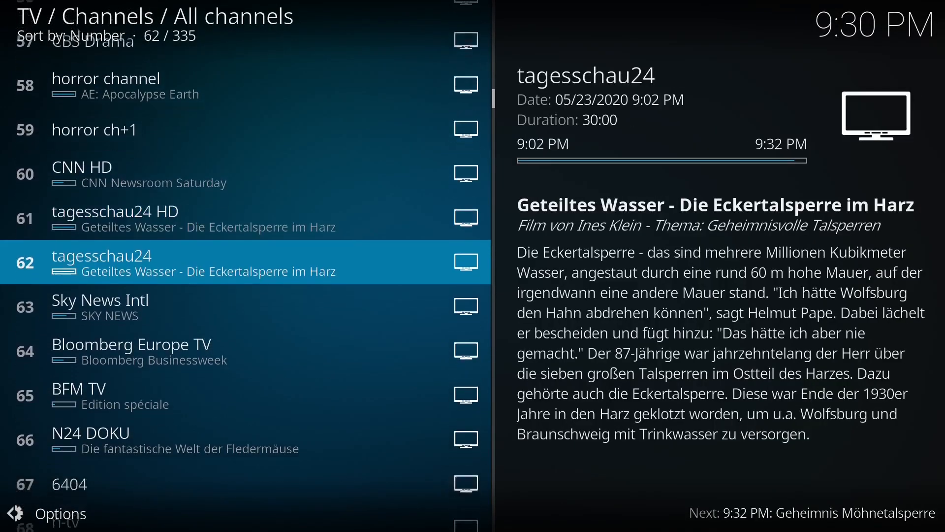
key("Down")
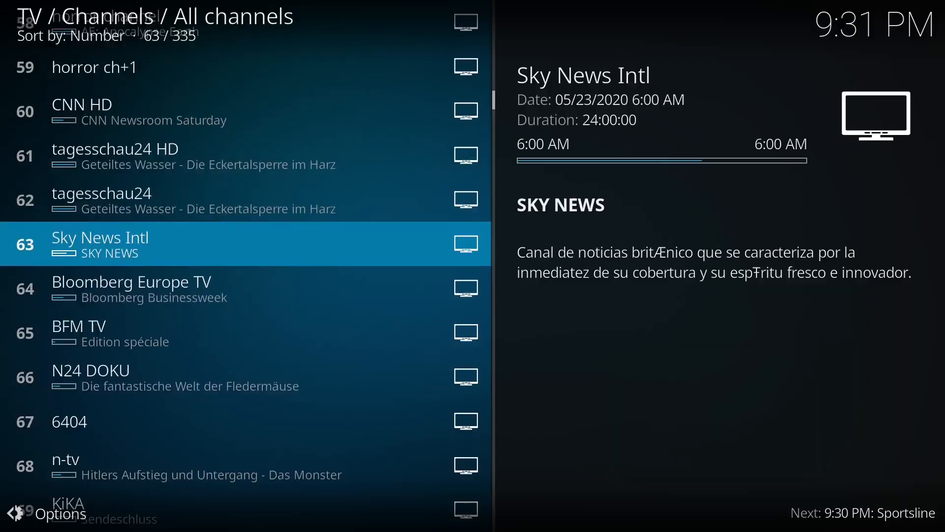